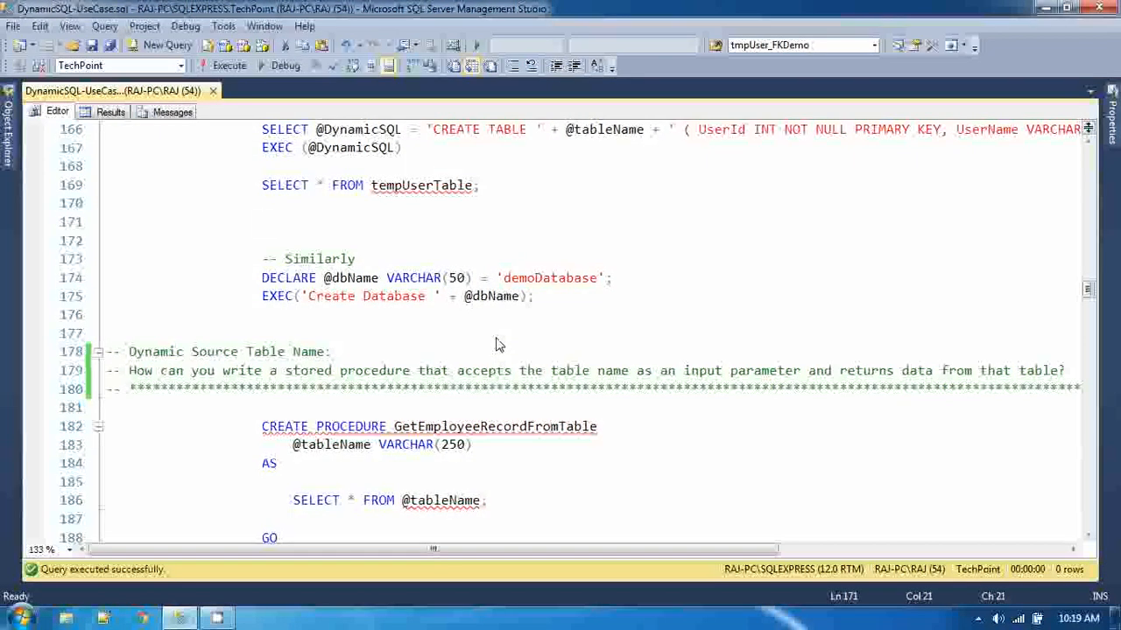
mouse_move(487, 341)
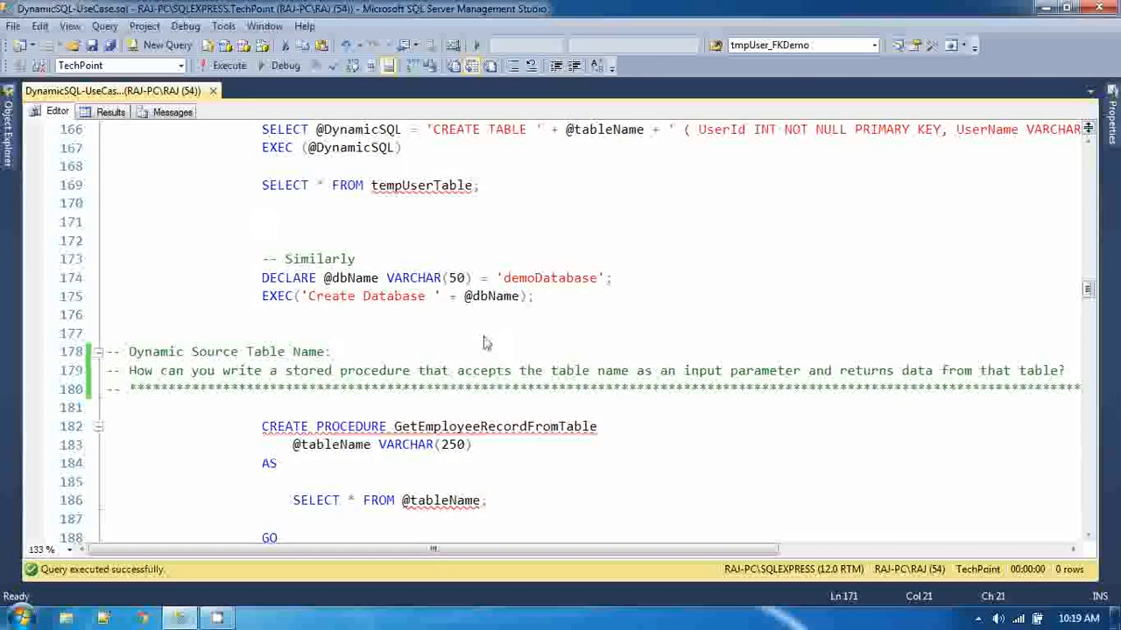
scroll("down", 3)
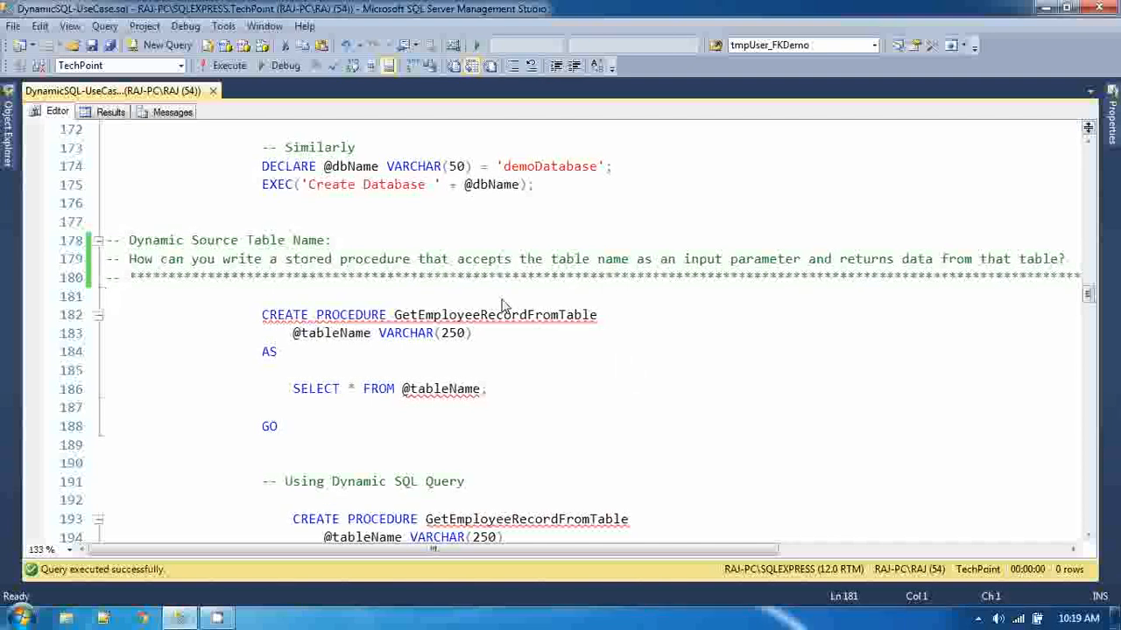
left_click(105, 296)
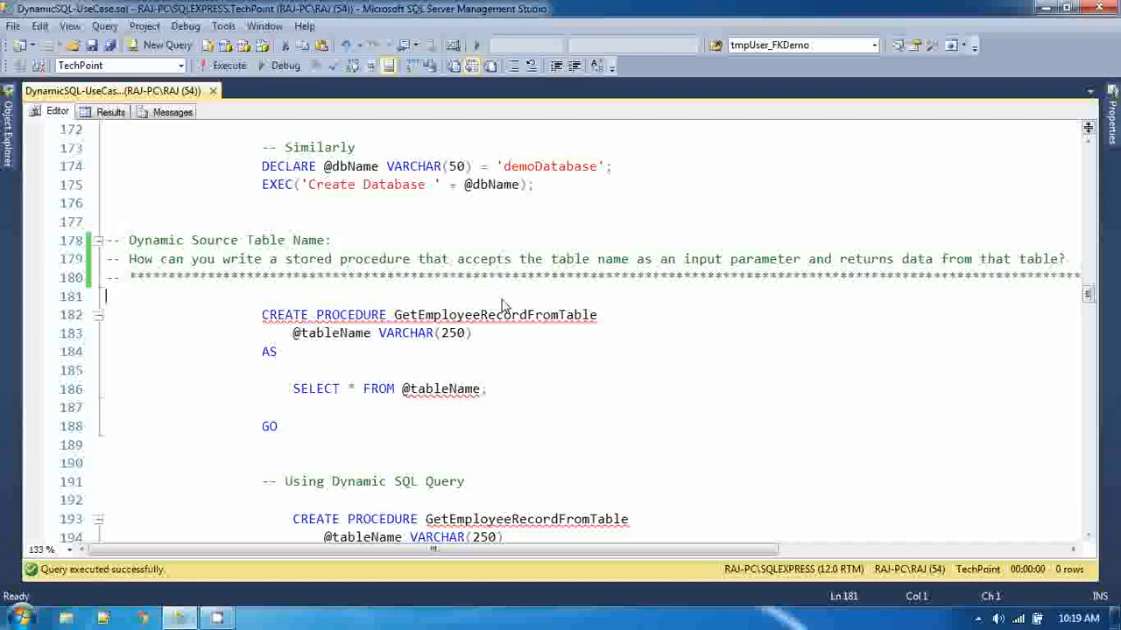
mouse_move(750, 362)
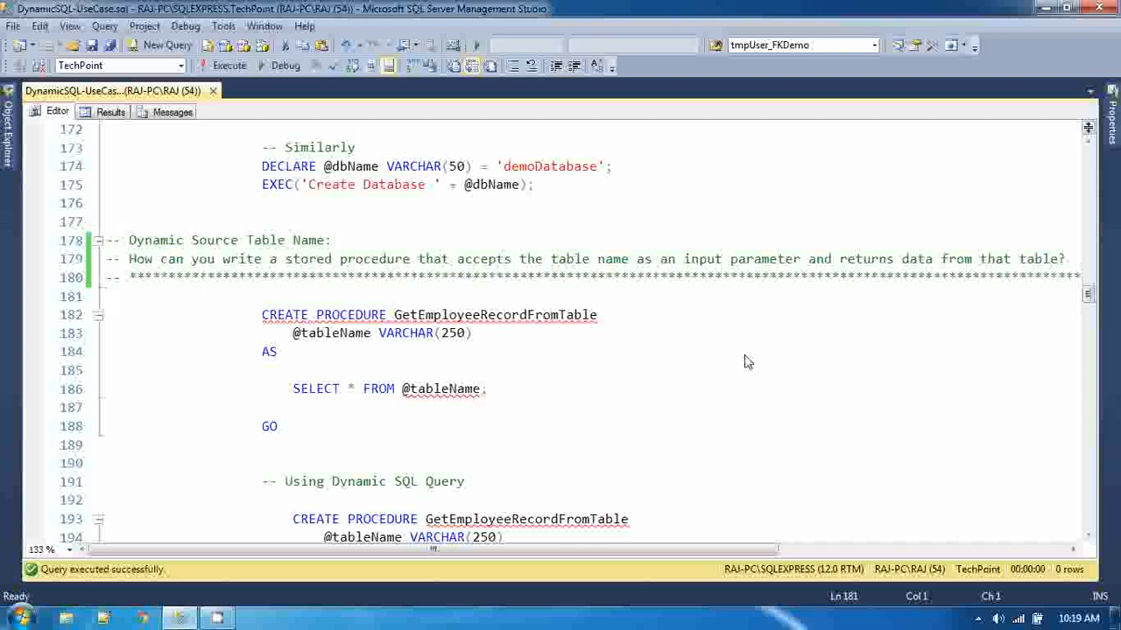
mouse_move(464, 362)
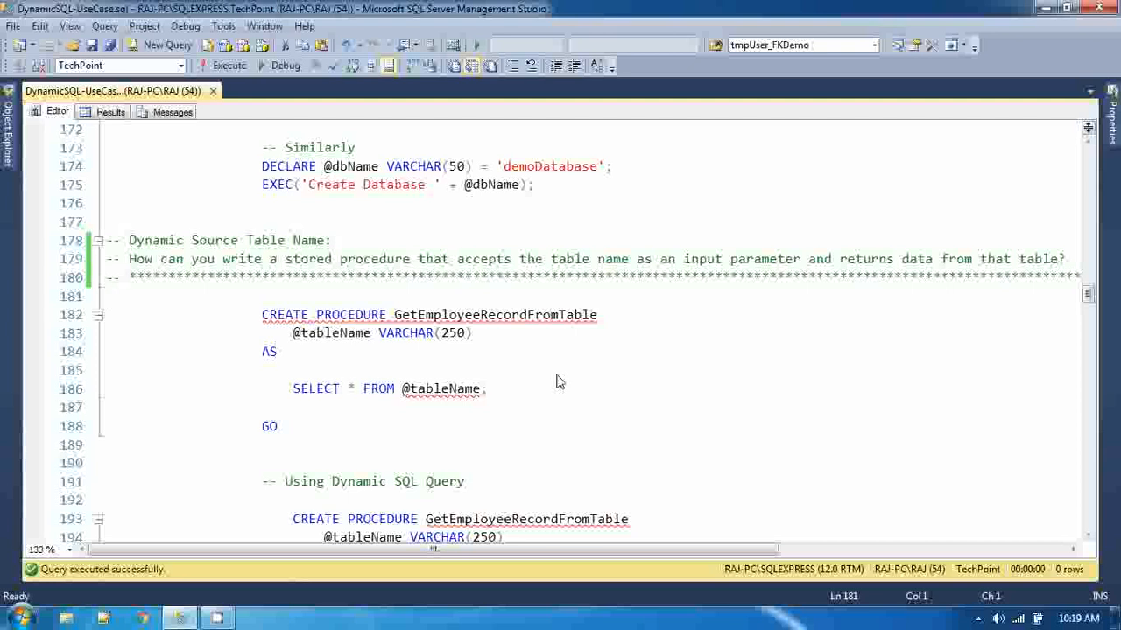
mouse_move(554, 384)
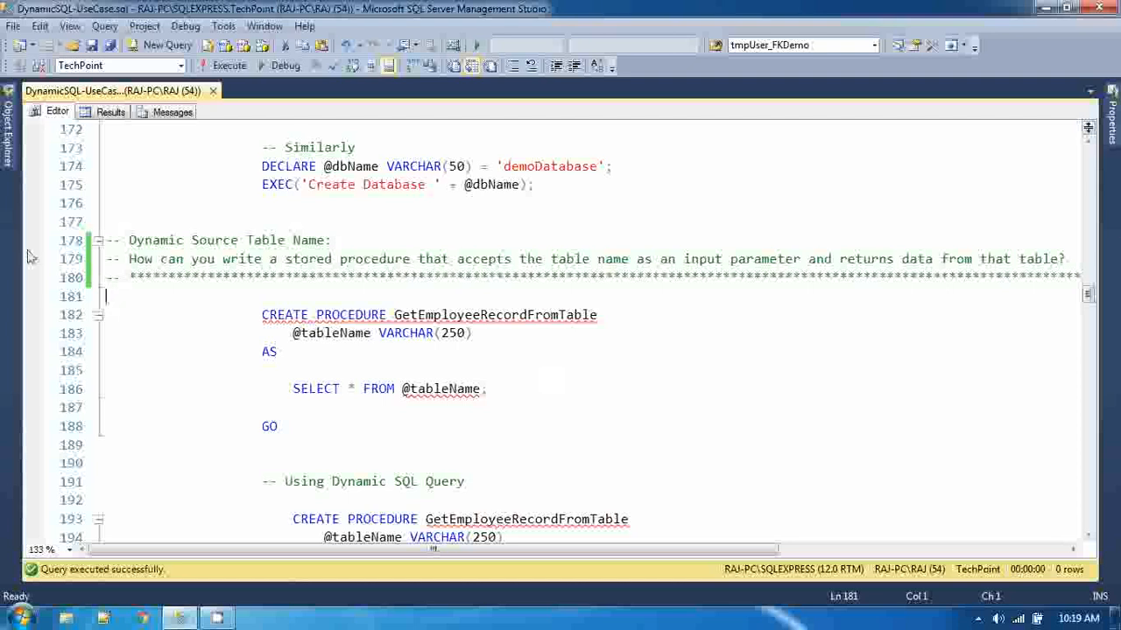
mouse_move(389, 569)
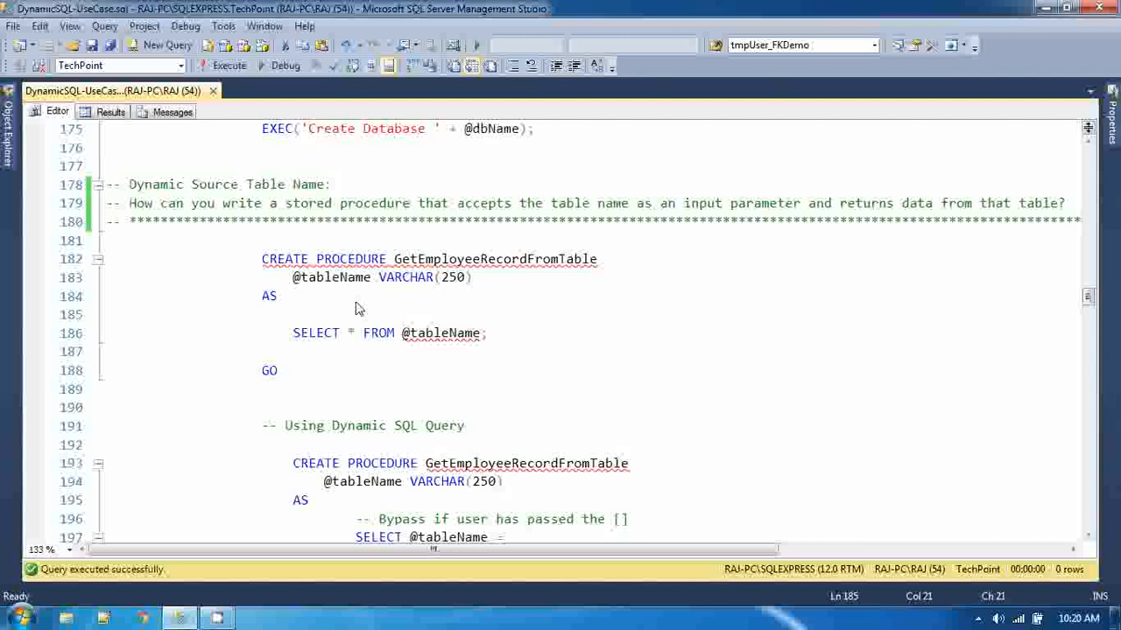
left_click(306, 277)
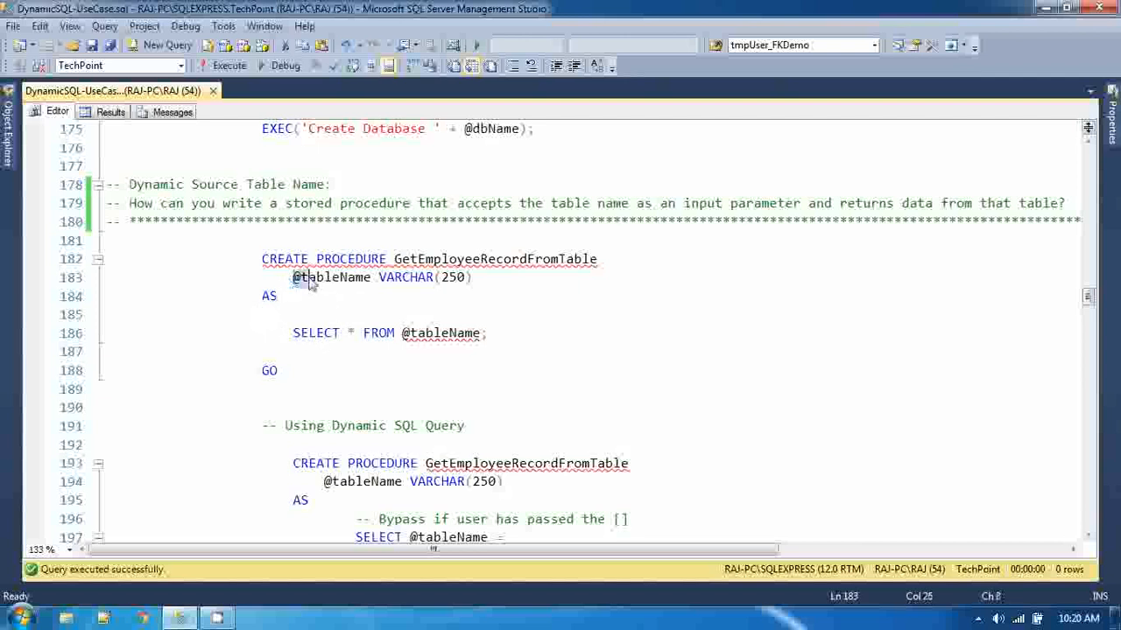
double_click(331, 277)
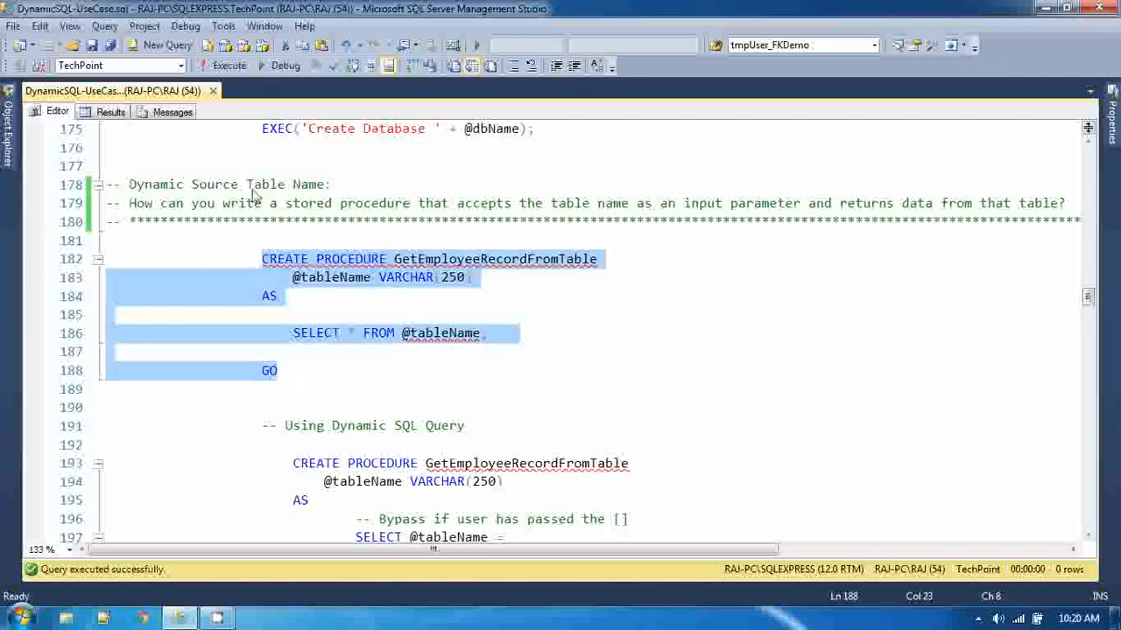
left_click(224, 66)
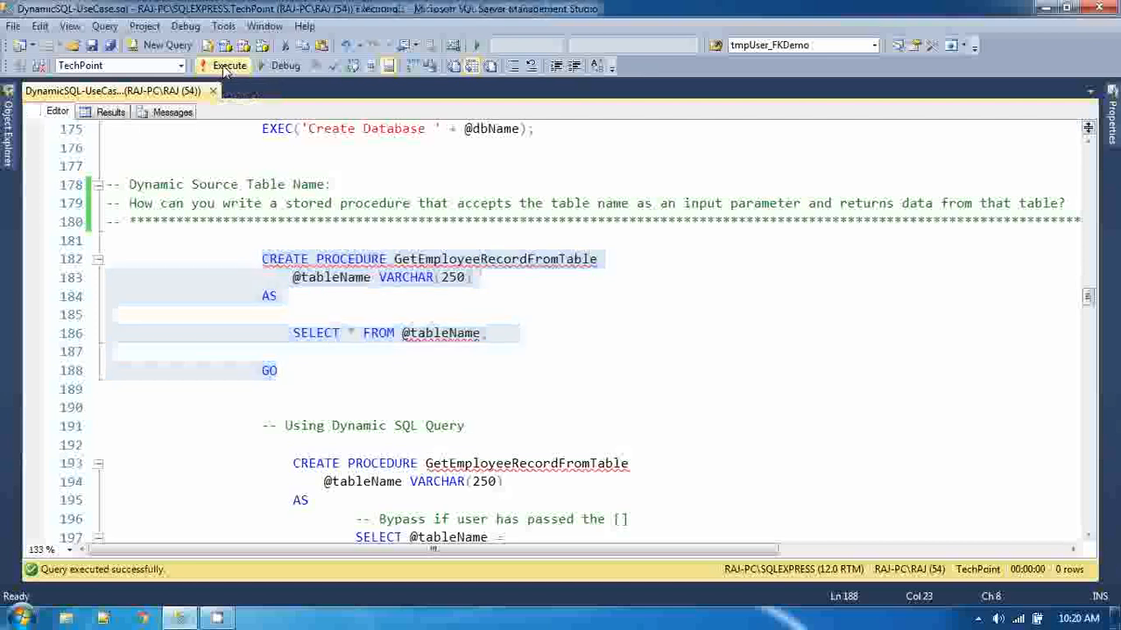
left_click(229, 67)
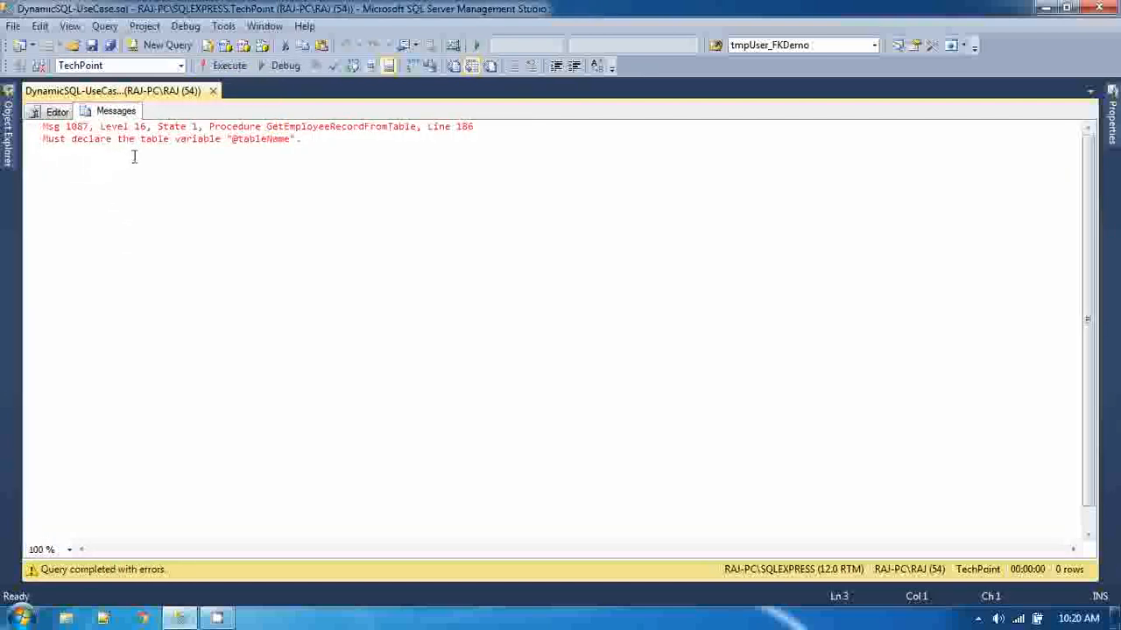
mouse_move(245, 154)
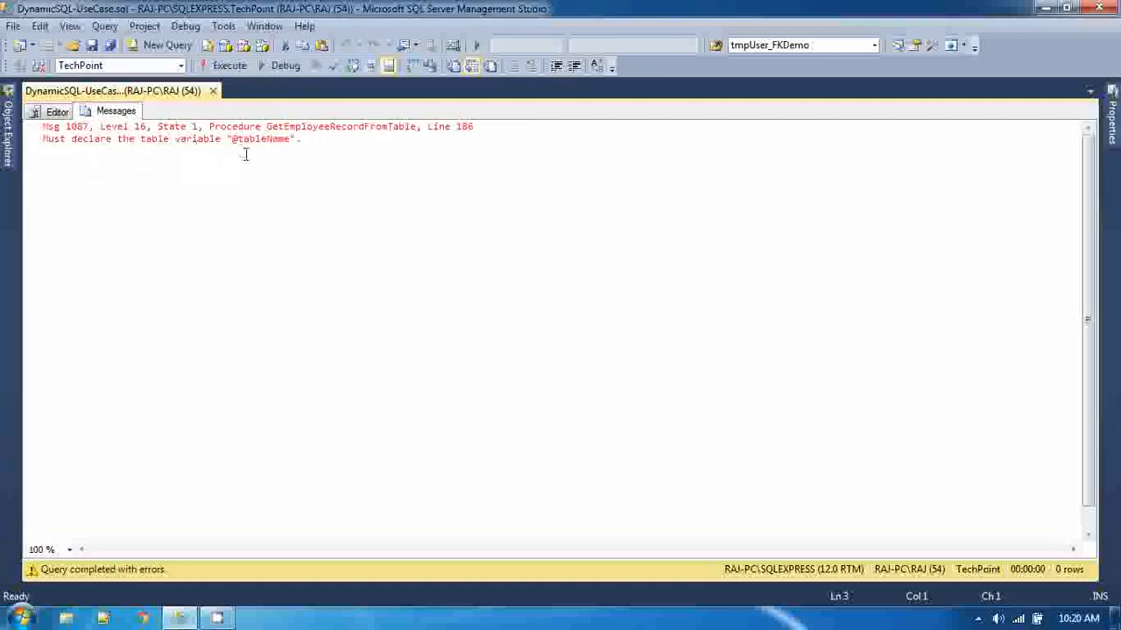
mouse_move(4, 357)
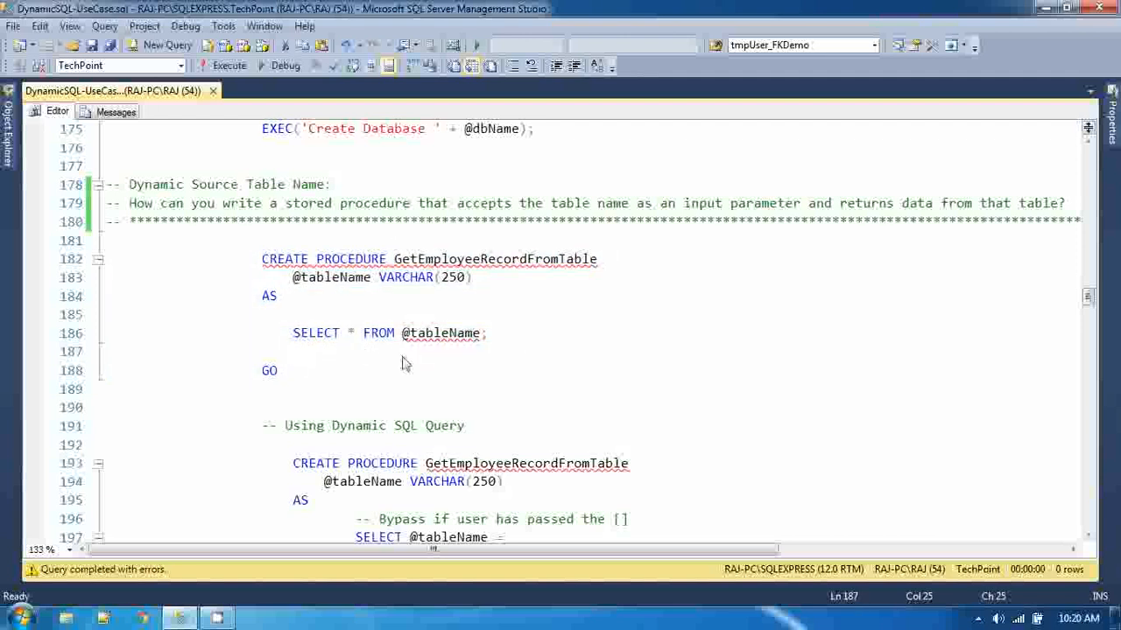
mouse_move(399, 354)
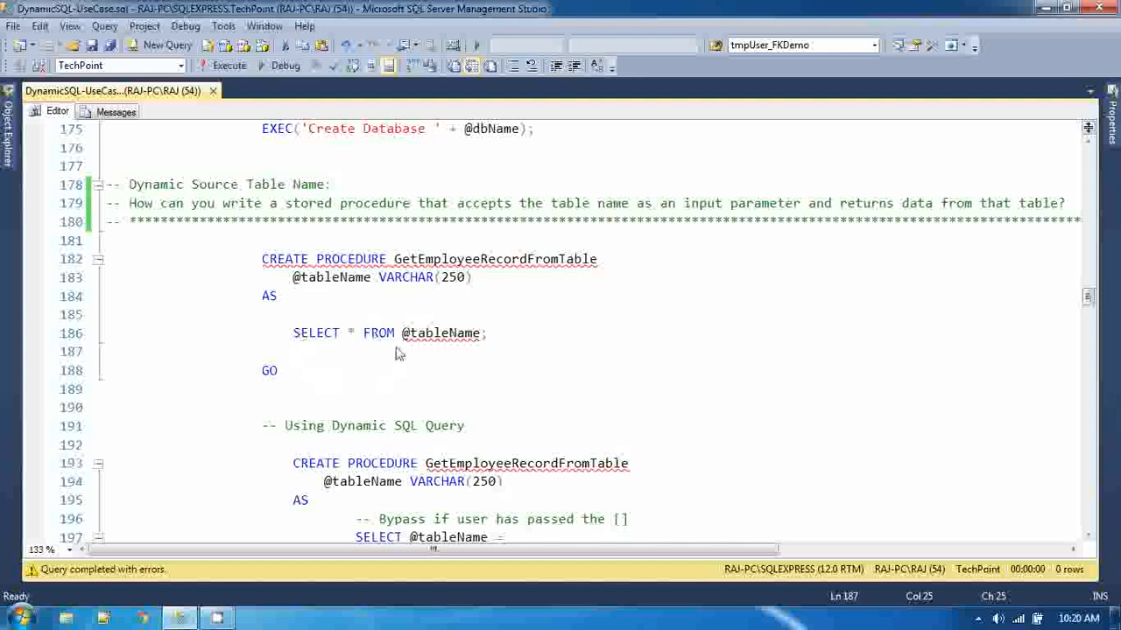
mouse_move(424, 359)
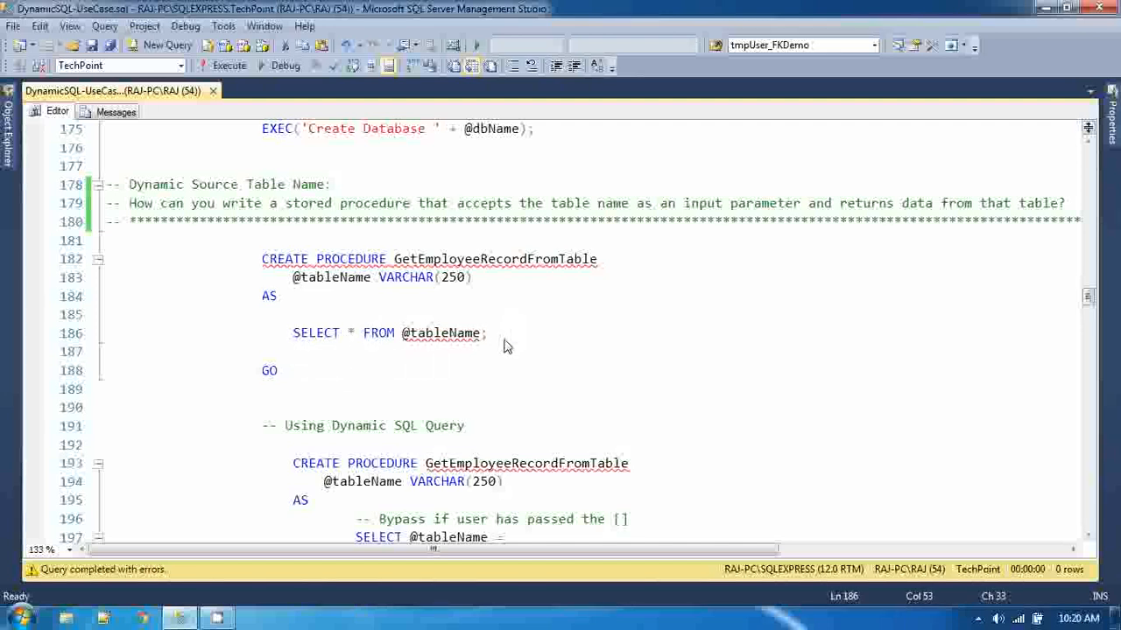
left_click_drag(292, 332, 487, 333)
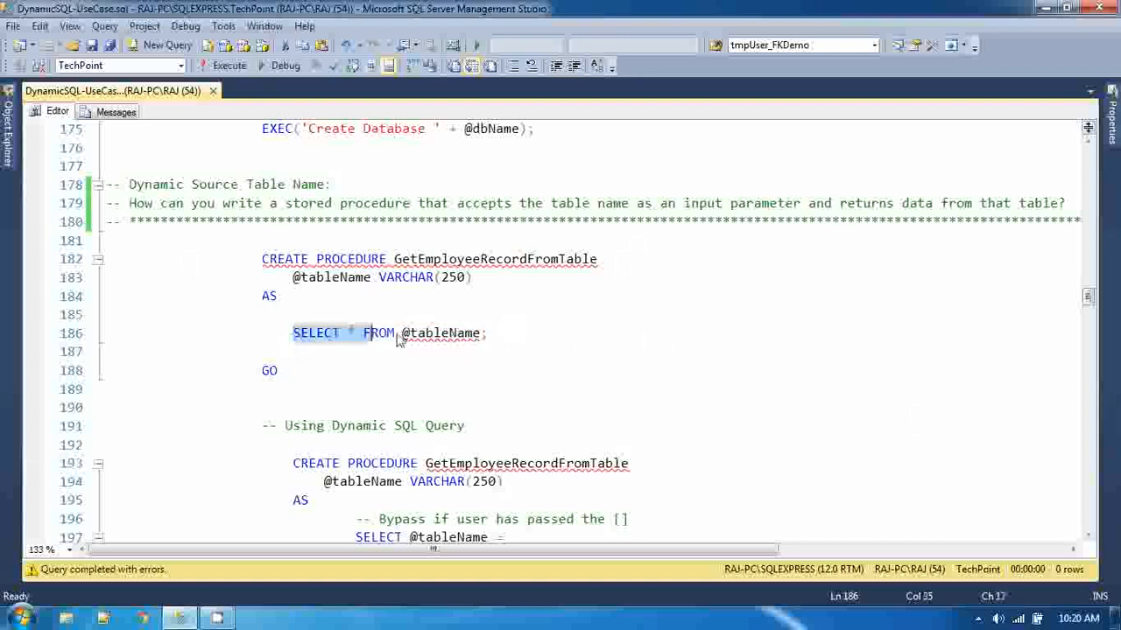
left_click_drag(294, 333, 487, 333)
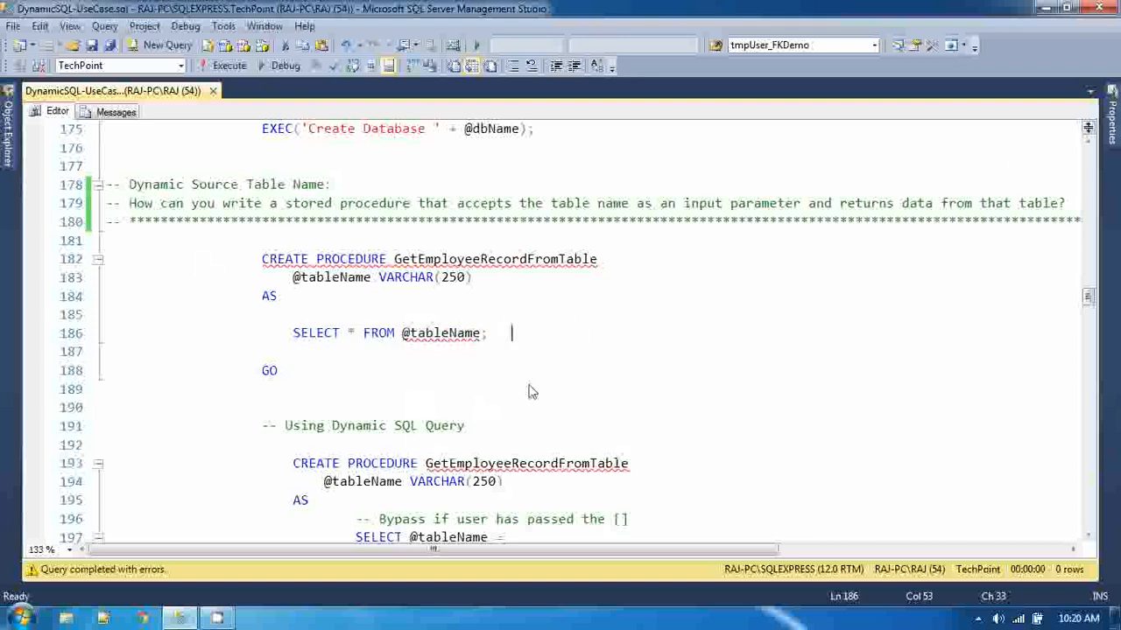
scroll("down", 3)
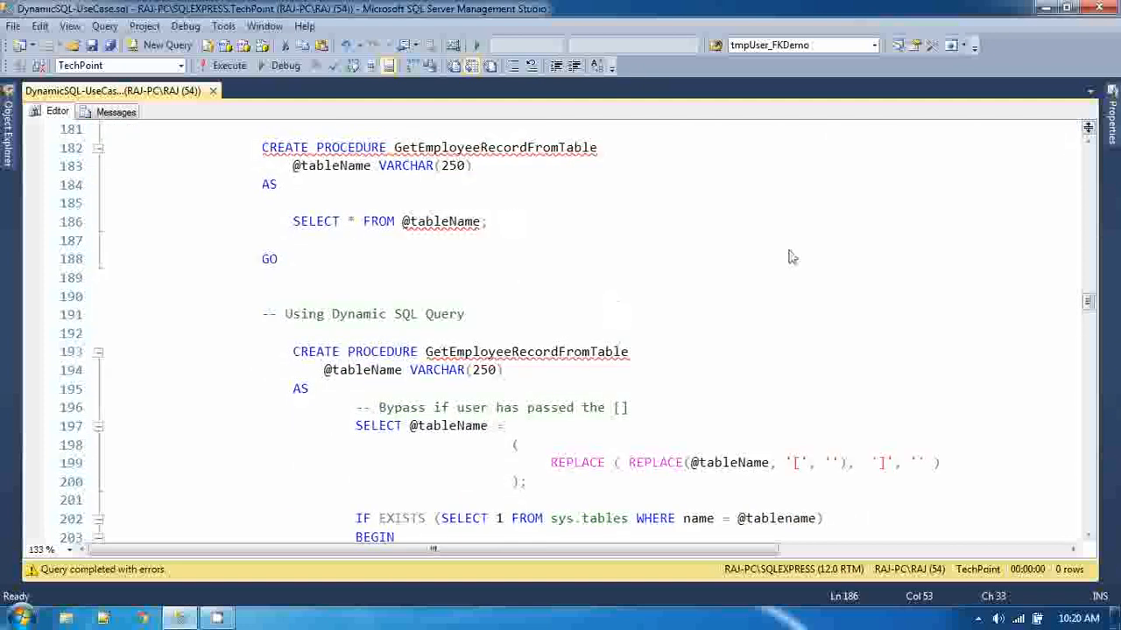
mouse_move(634, 252)
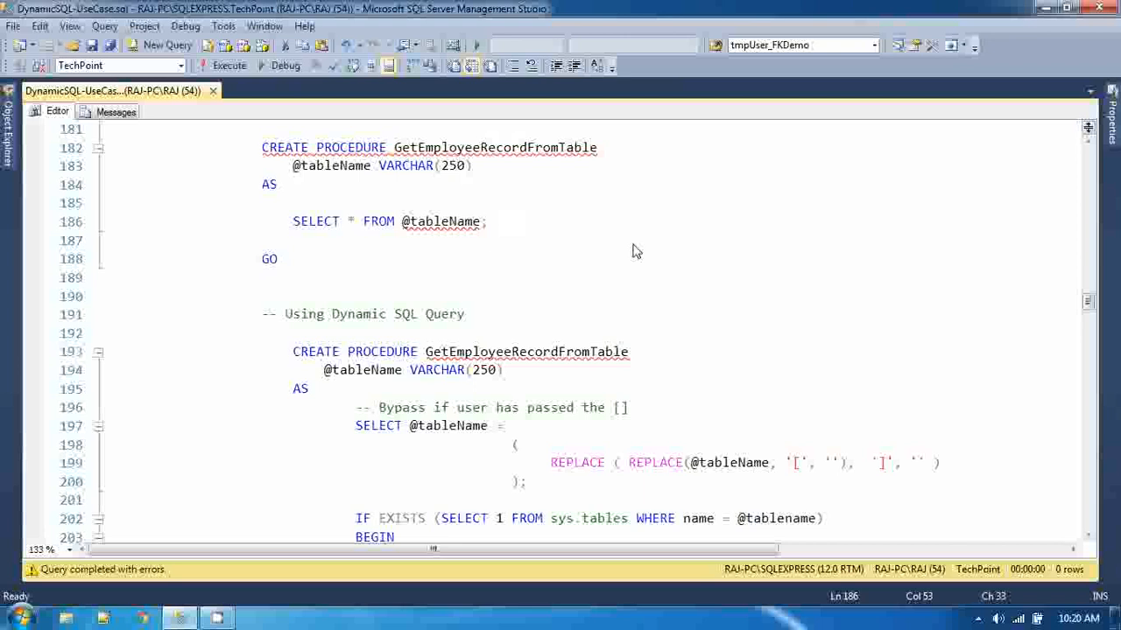
scroll("down", 3)
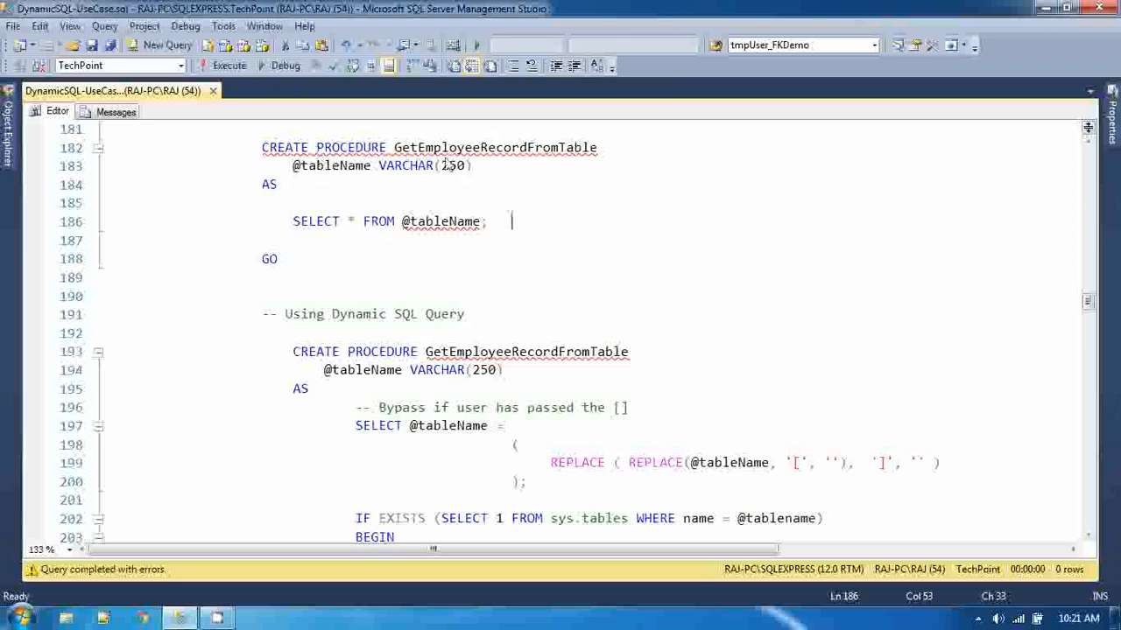
scroll("down", 3)
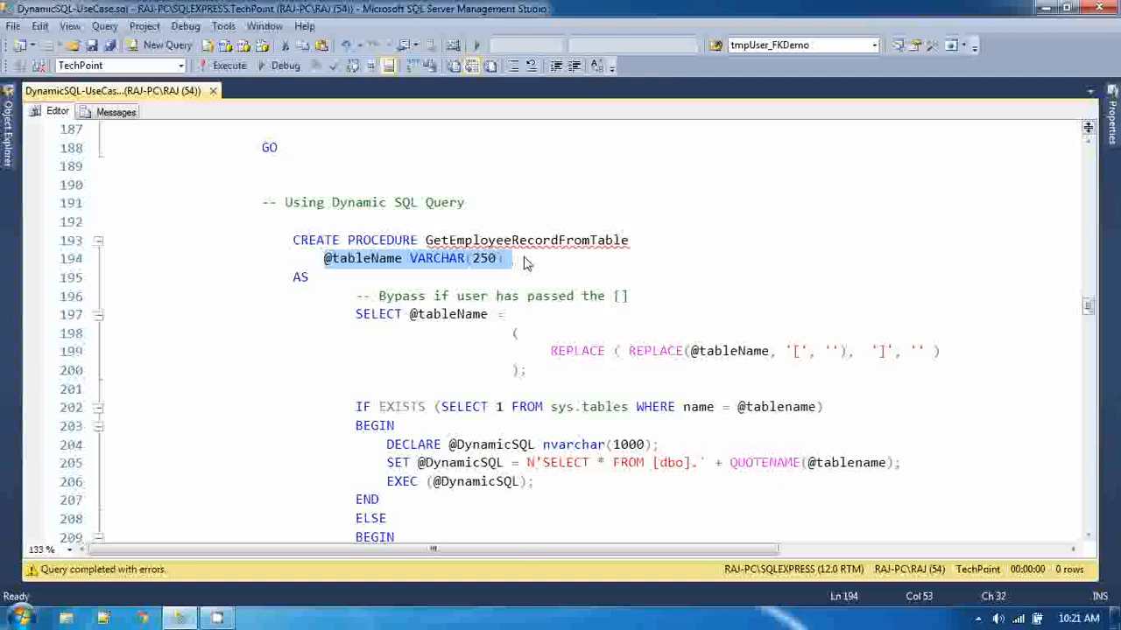
scroll("down", 3)
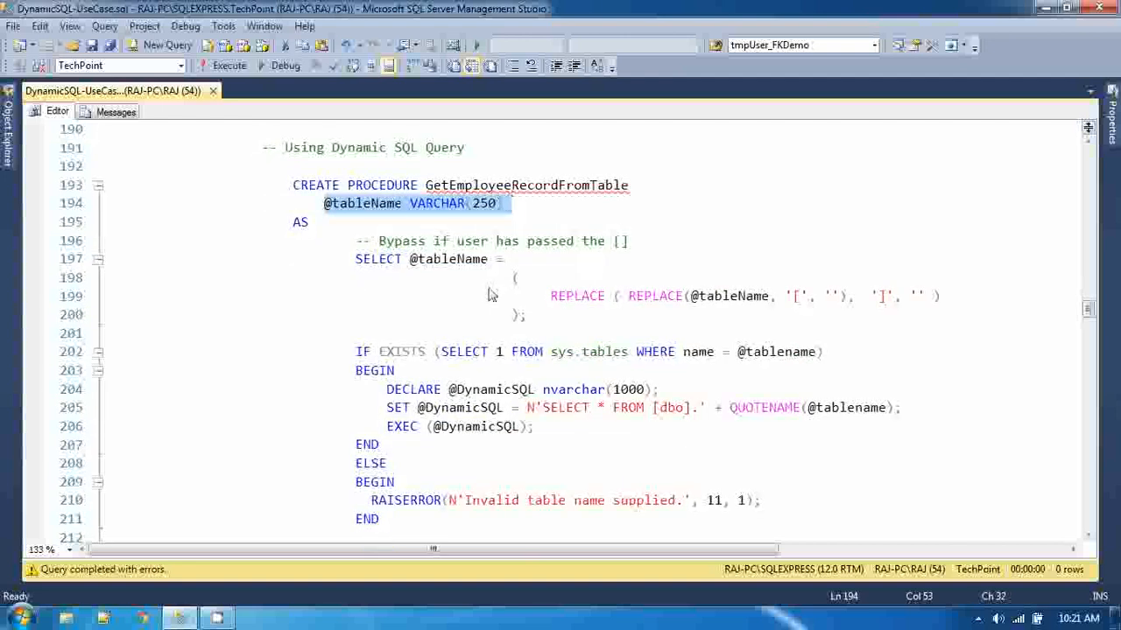
mouse_move(588, 382)
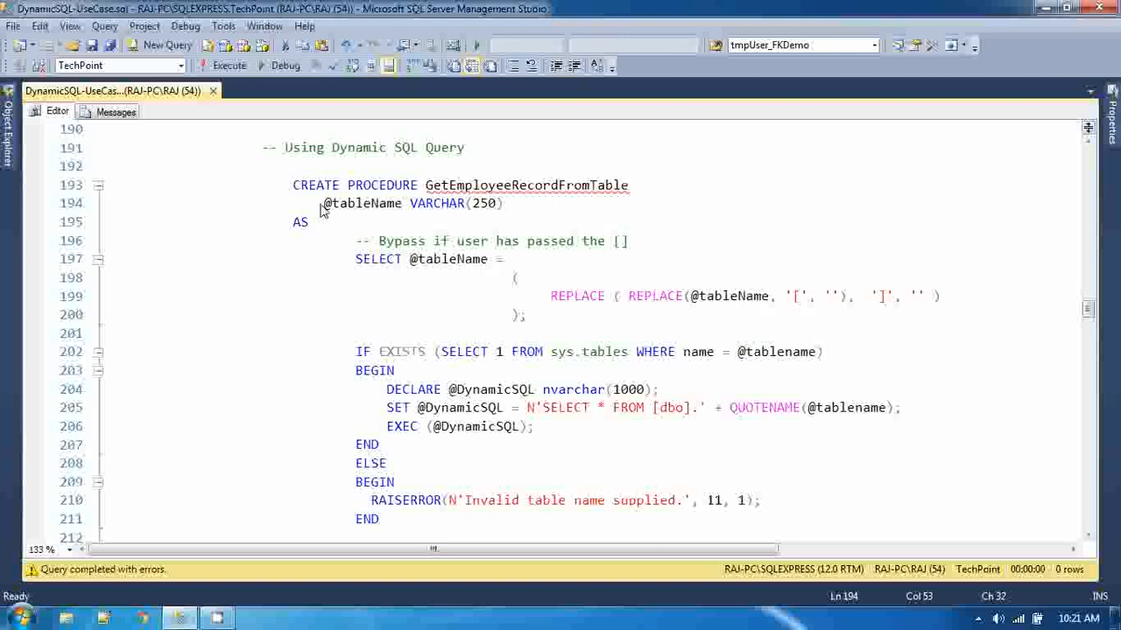
mouse_move(604, 354)
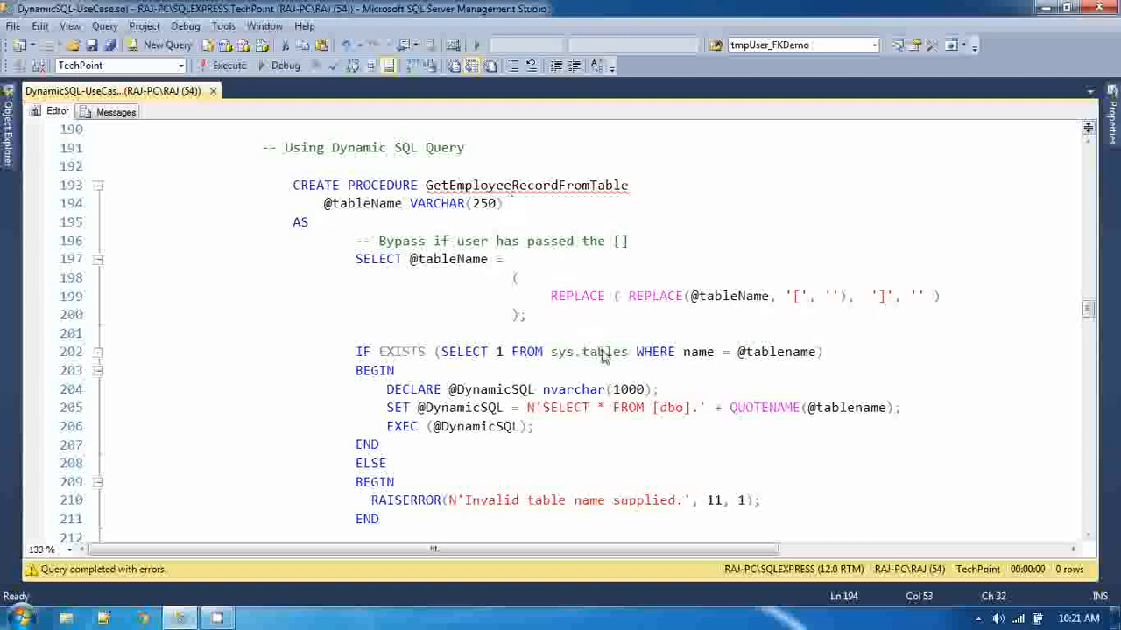
mouse_move(367, 361)
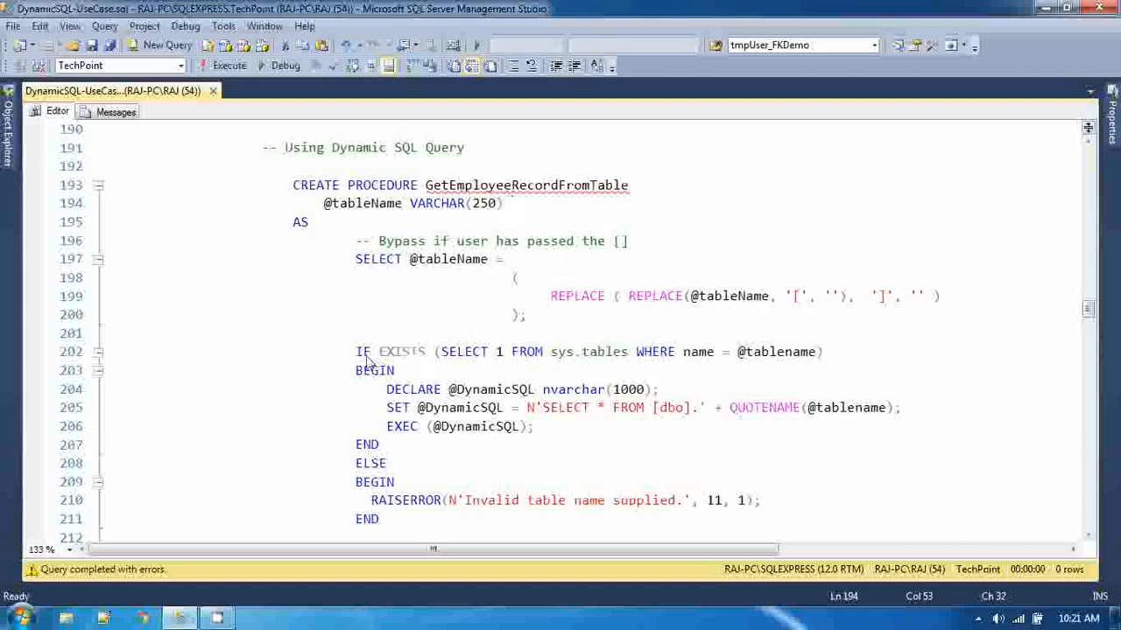
left_click_drag(356, 351, 814, 350)
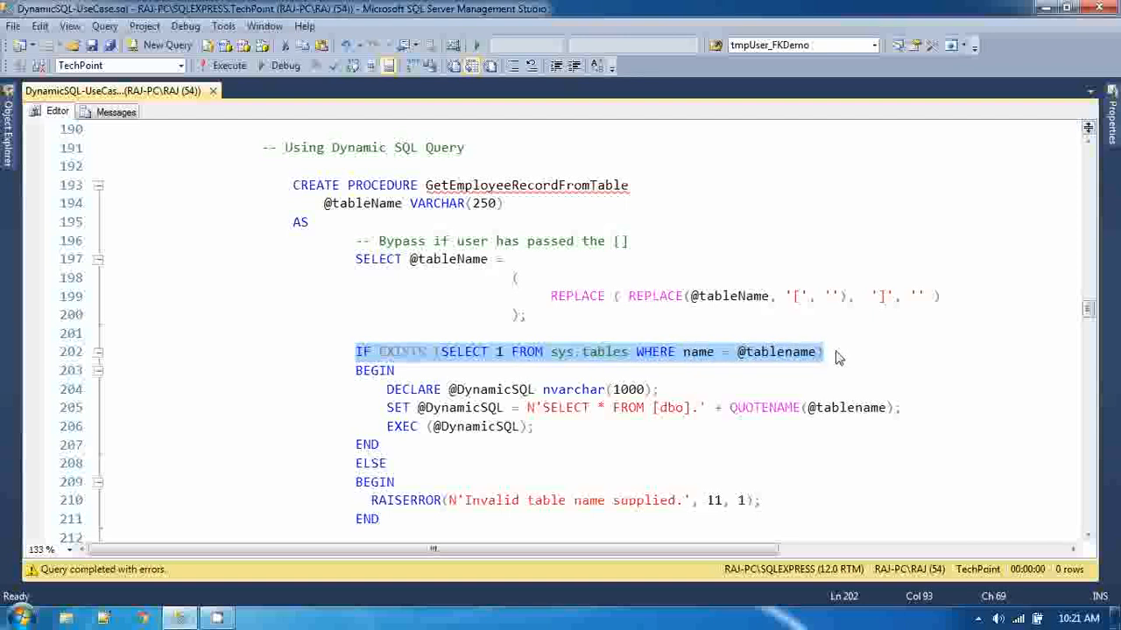
left_click(349, 259)
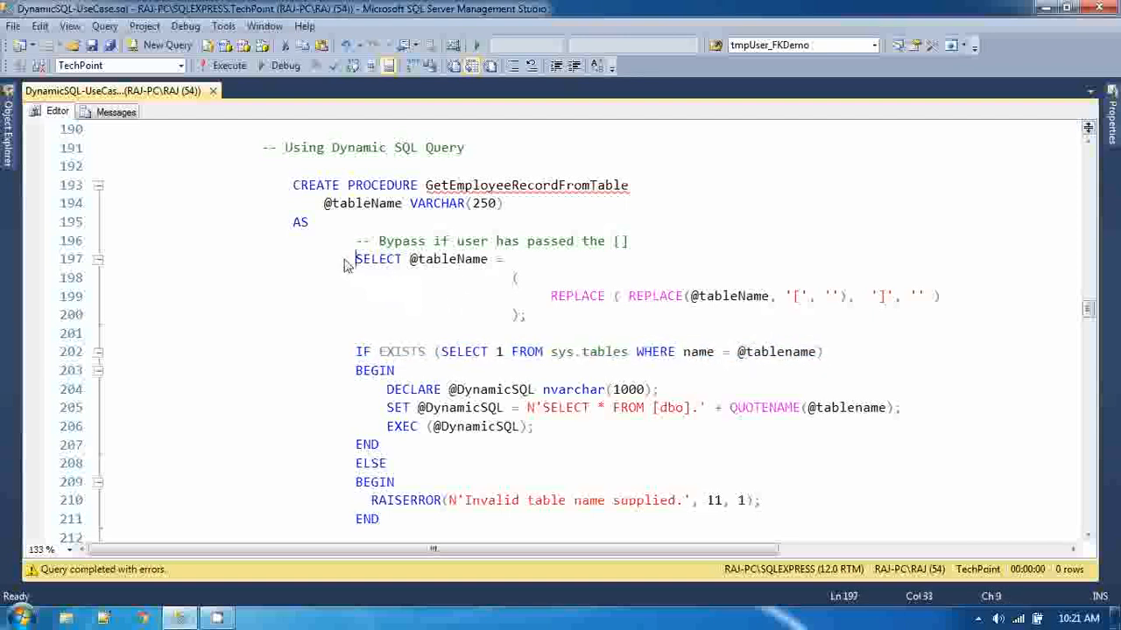
left_click_drag(353, 259, 526, 315)
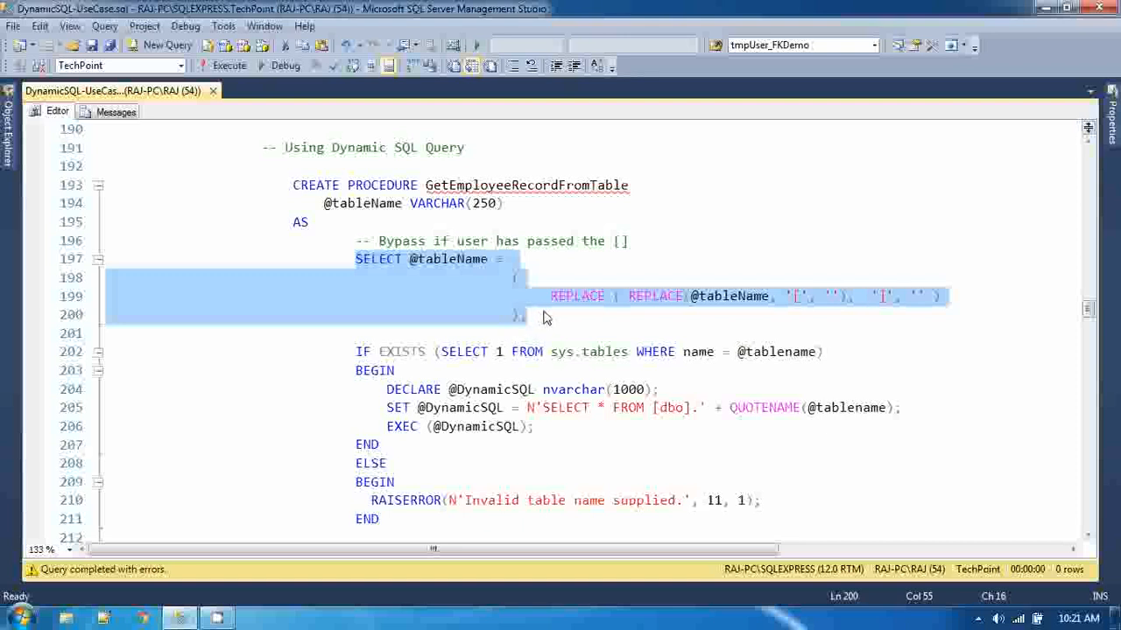
mouse_move(75, 248)
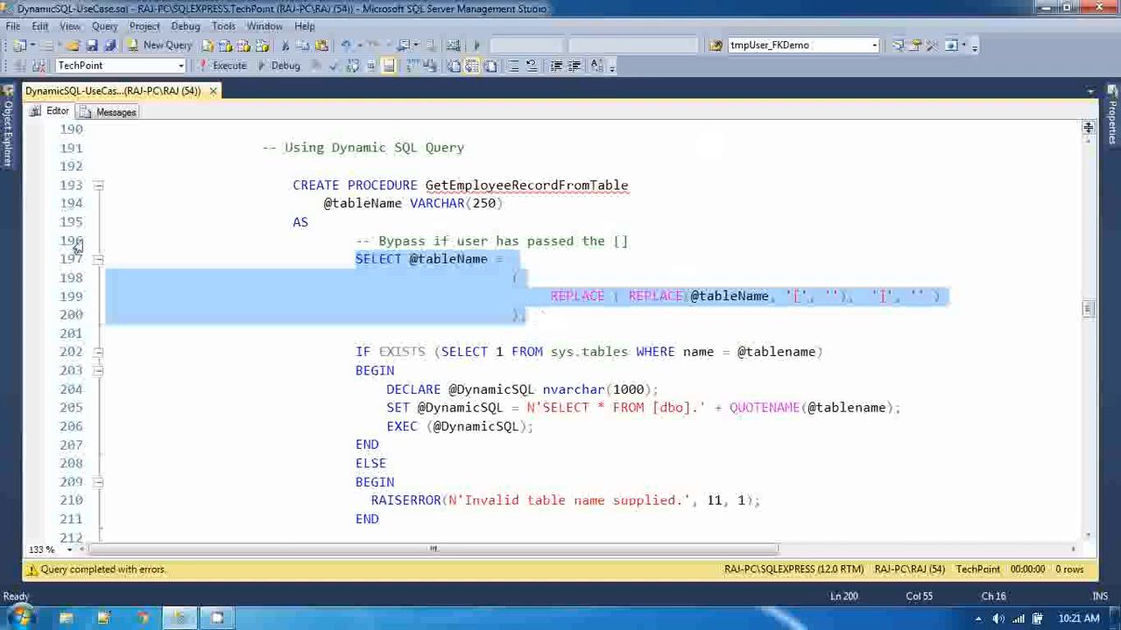
mouse_move(804, 309)
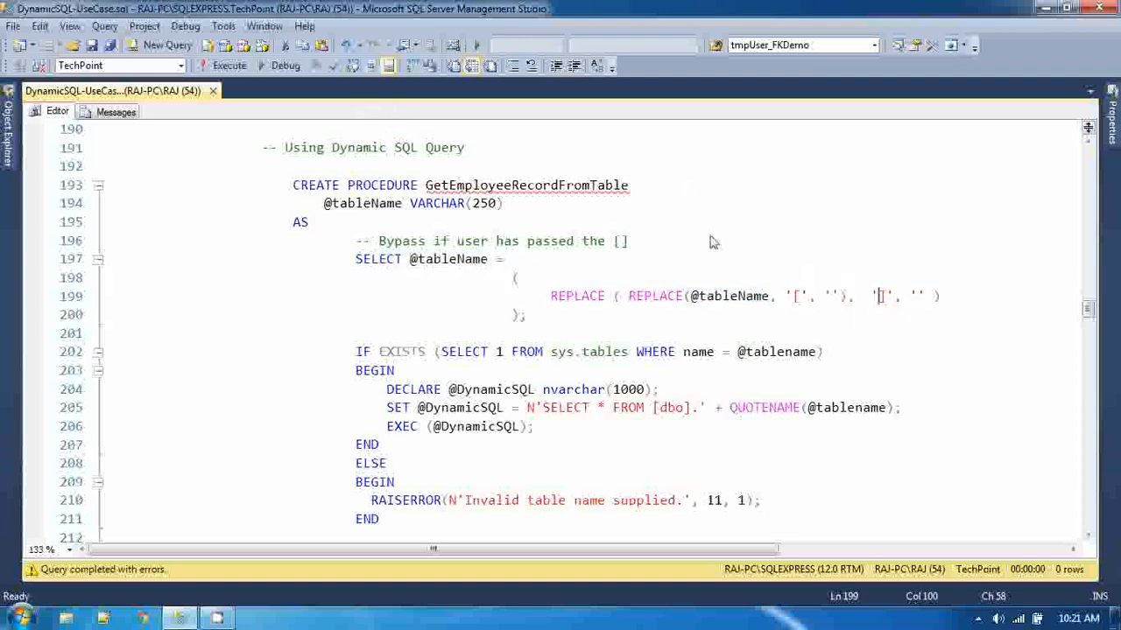
mouse_move(802, 308)
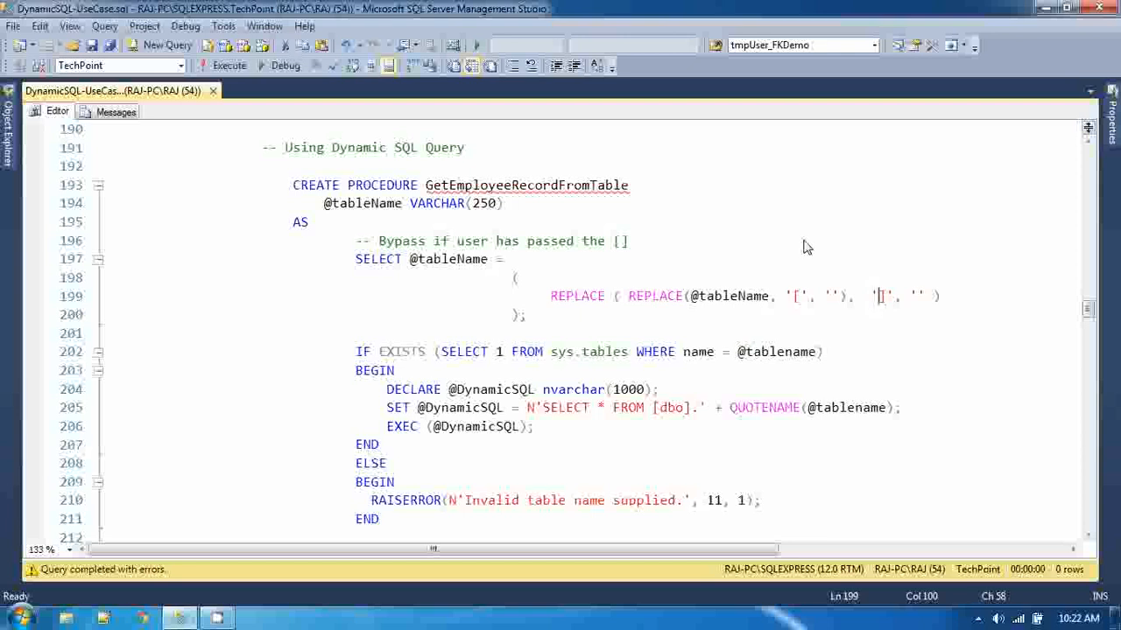
mouse_move(602, 331)
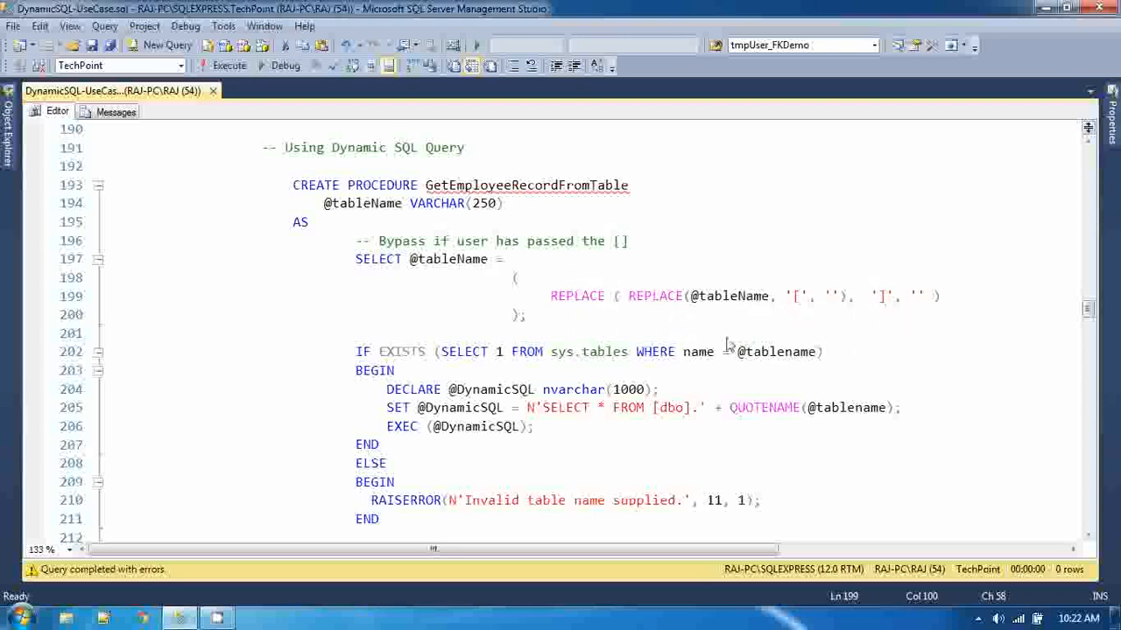
mouse_move(815, 323)
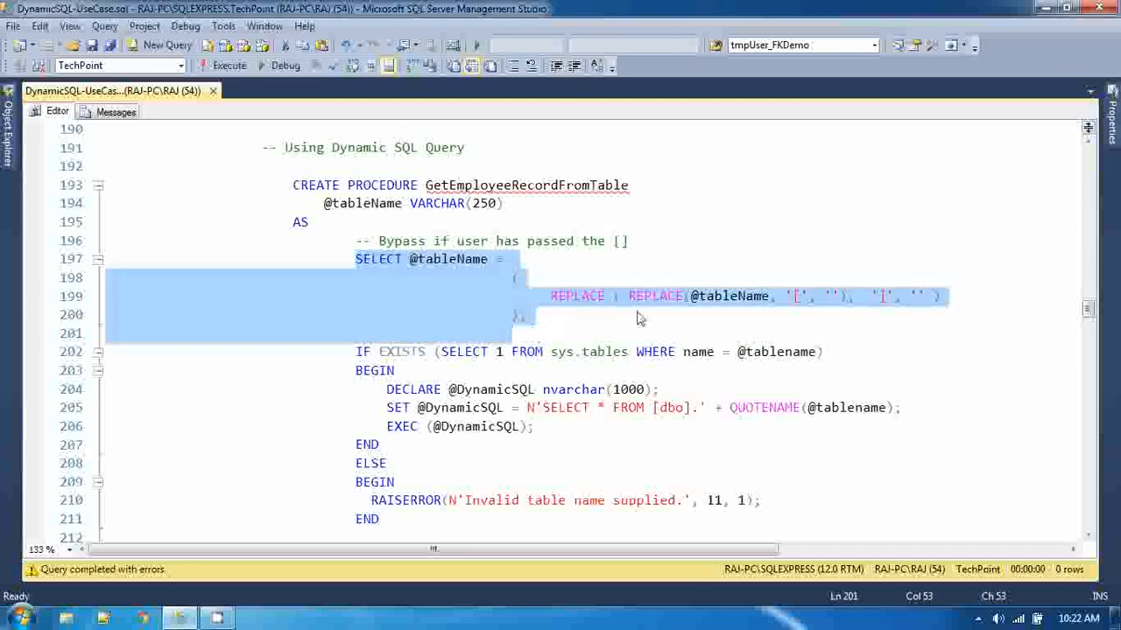
scroll("down", 3)
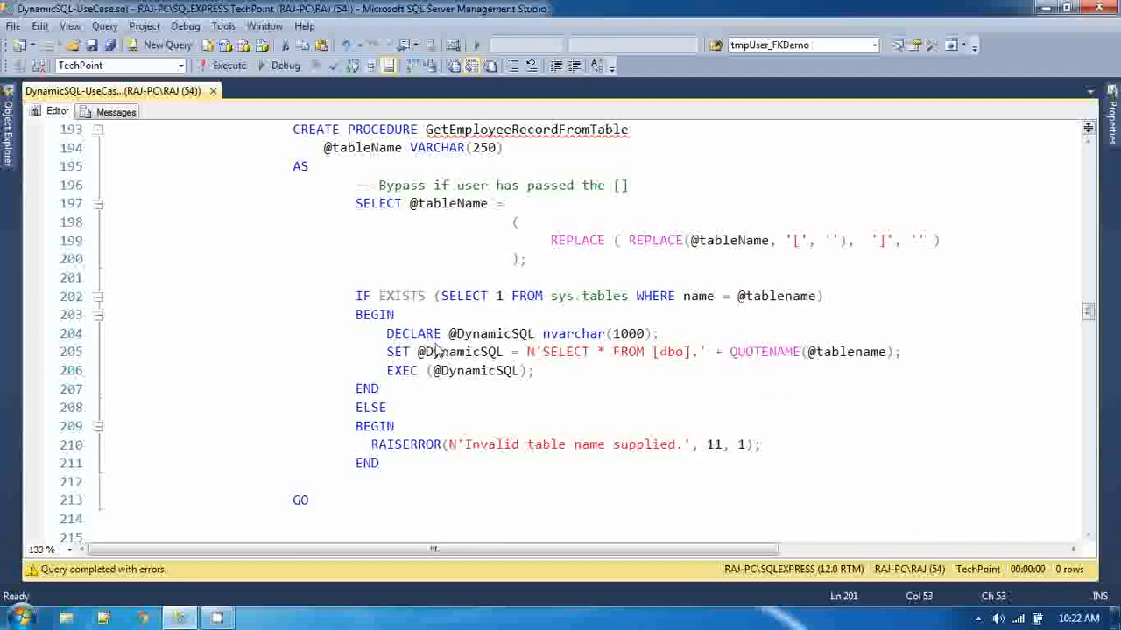
left_click_drag(387, 332, 534, 333)
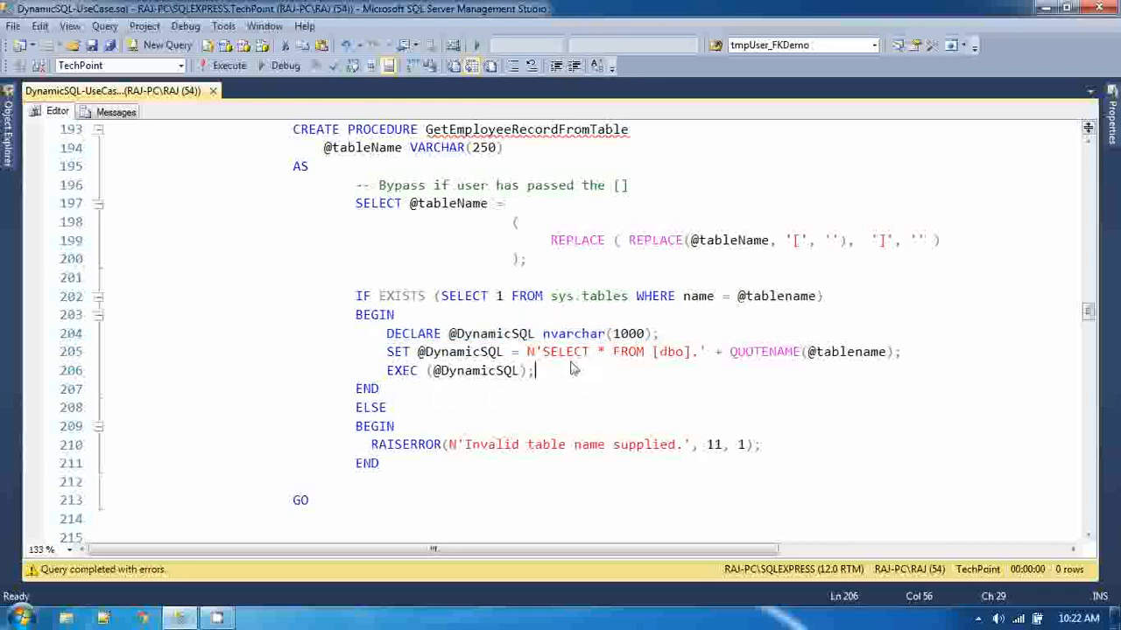
mouse_move(711, 364)
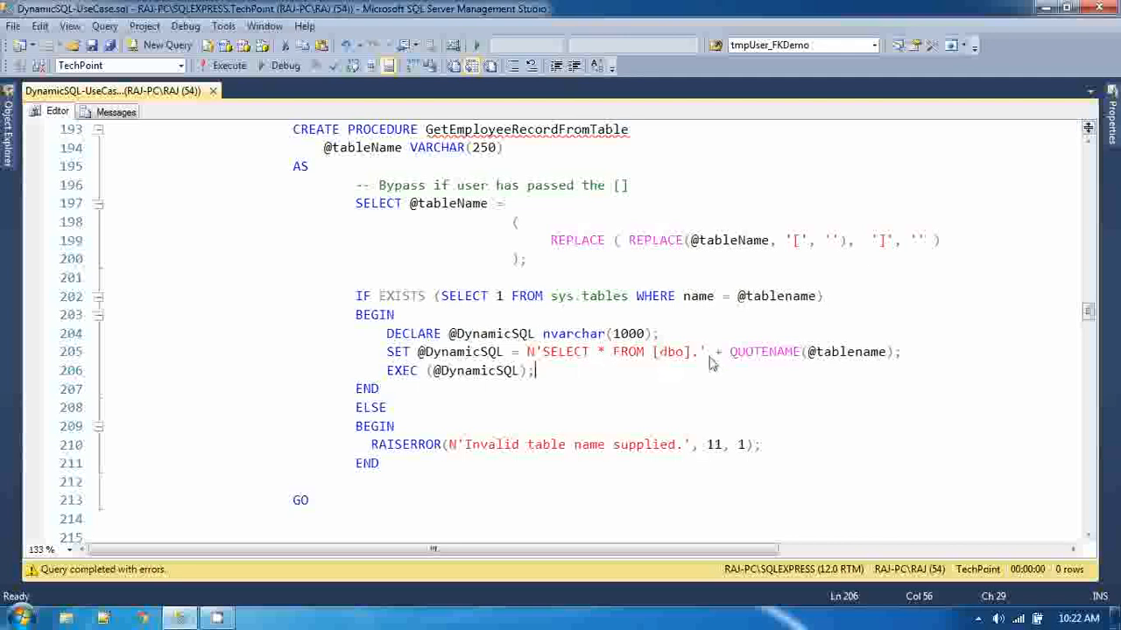
double_click(763, 350)
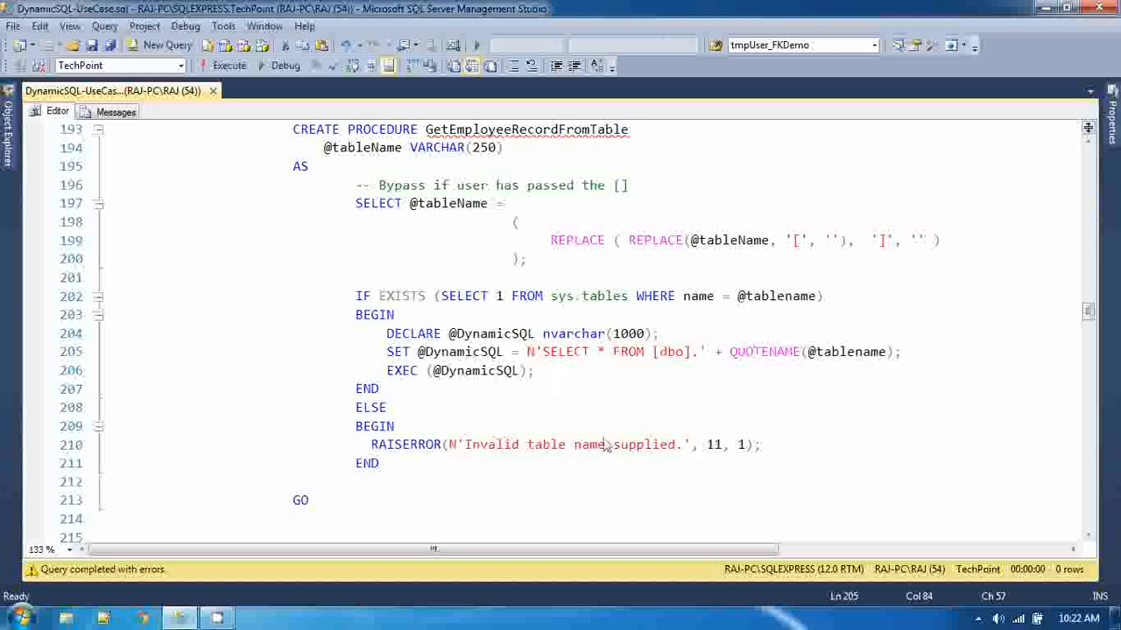
mouse_move(515, 340)
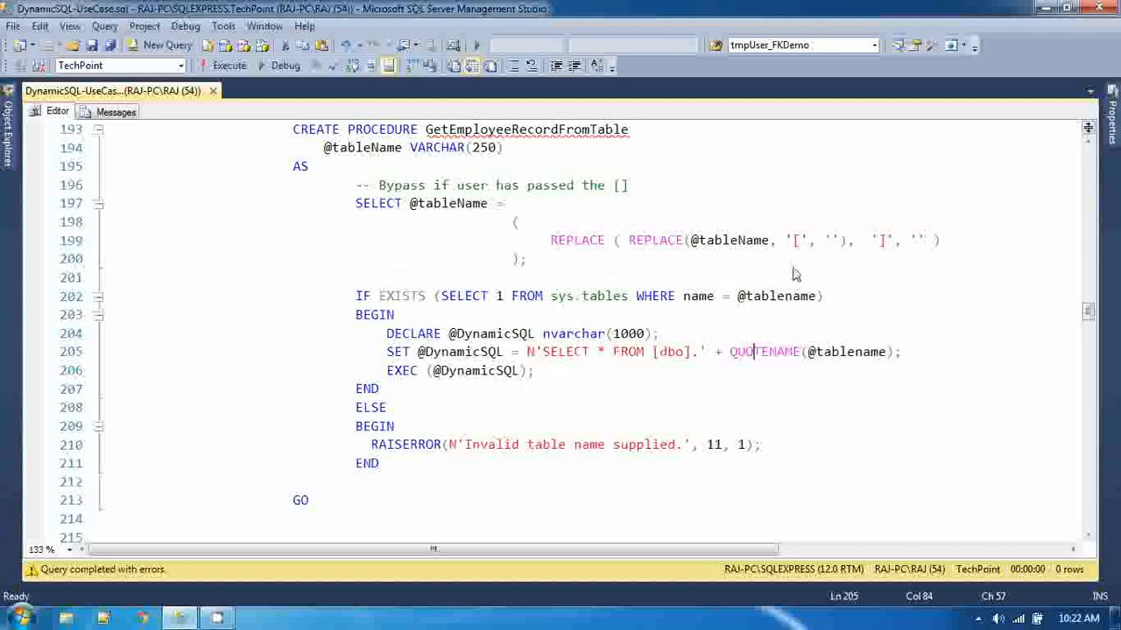
mouse_move(4, 382)
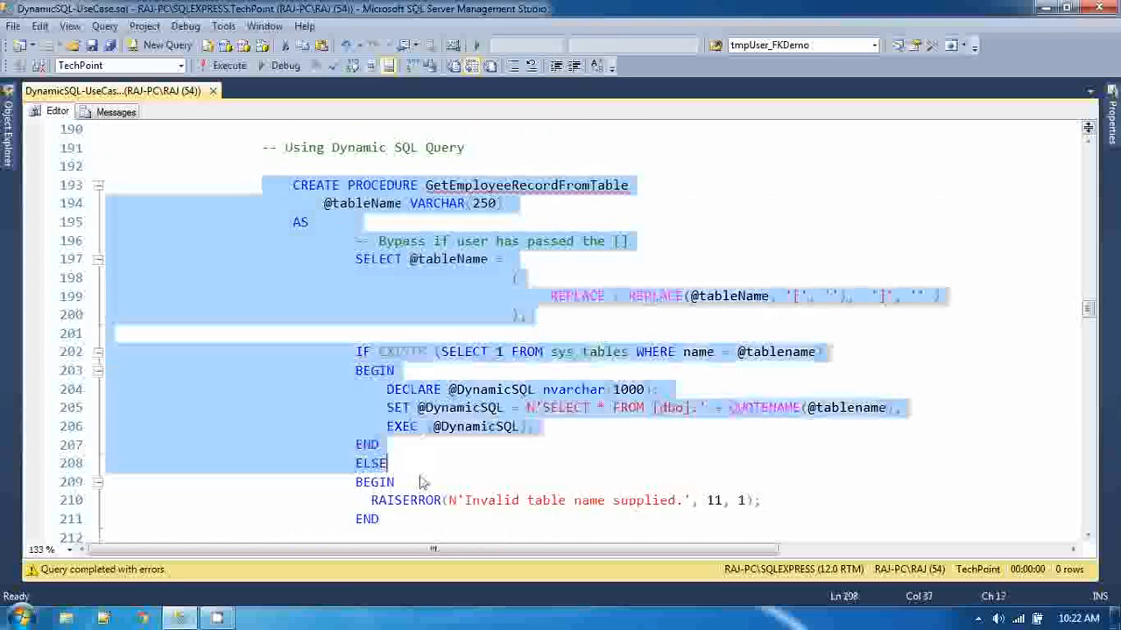
- Execute the dynamic SQL CREATE PROCEDURE block successfully and reveal the EXEC test calls below
scroll("down", 3)
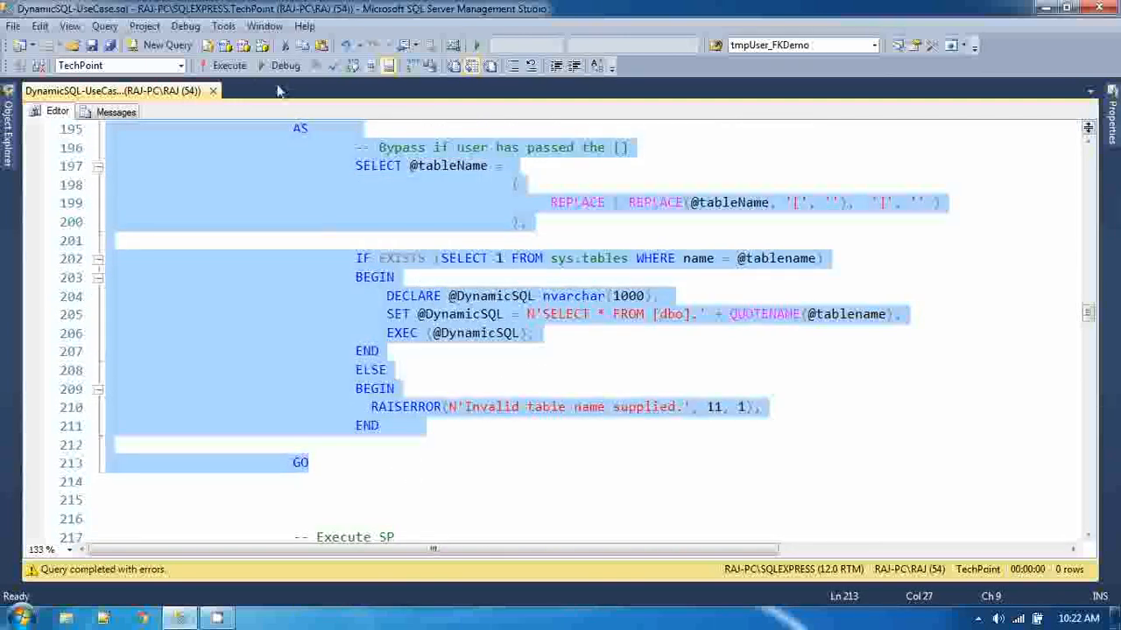
left_click(230, 67)
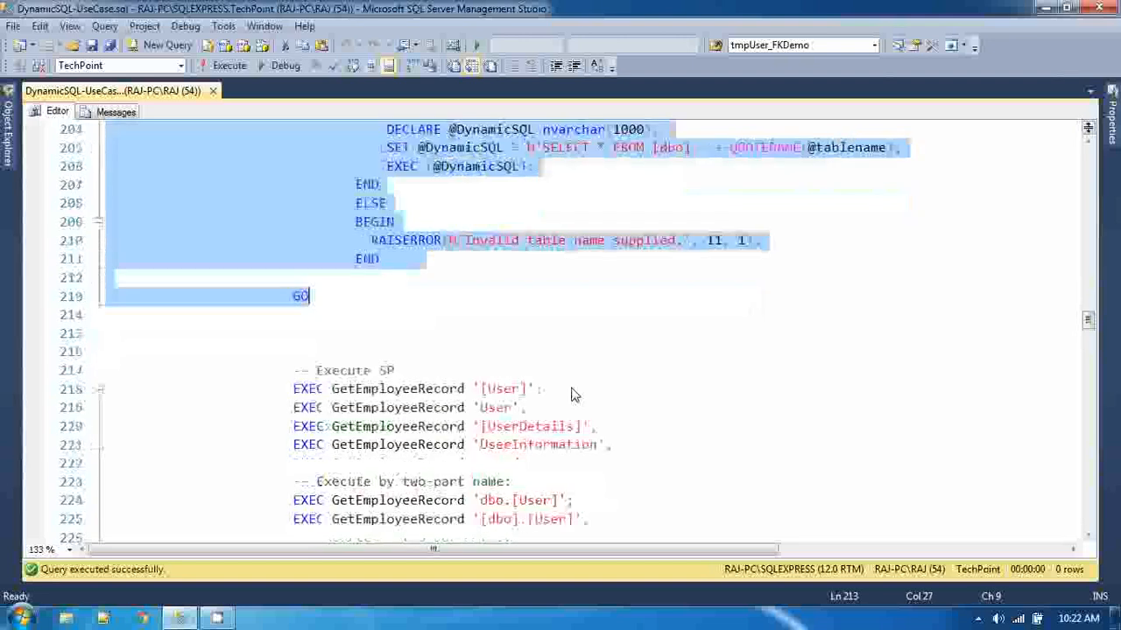
scroll("down", 3)
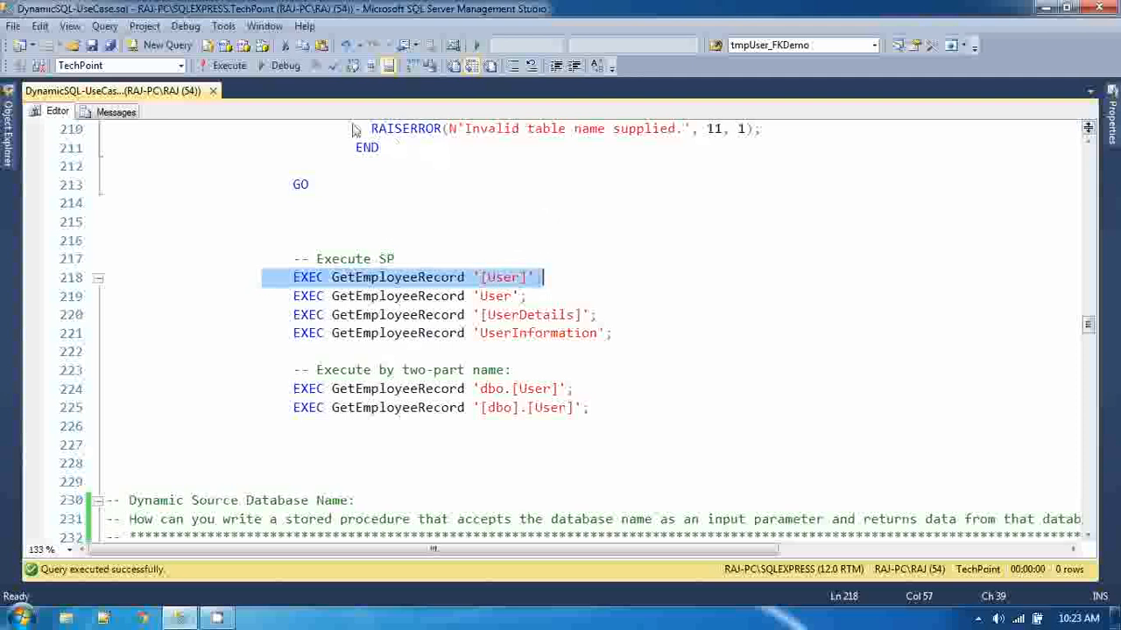
- Run the procedure with the [User] and User table names and review the returned User rows
left_click(229, 66)
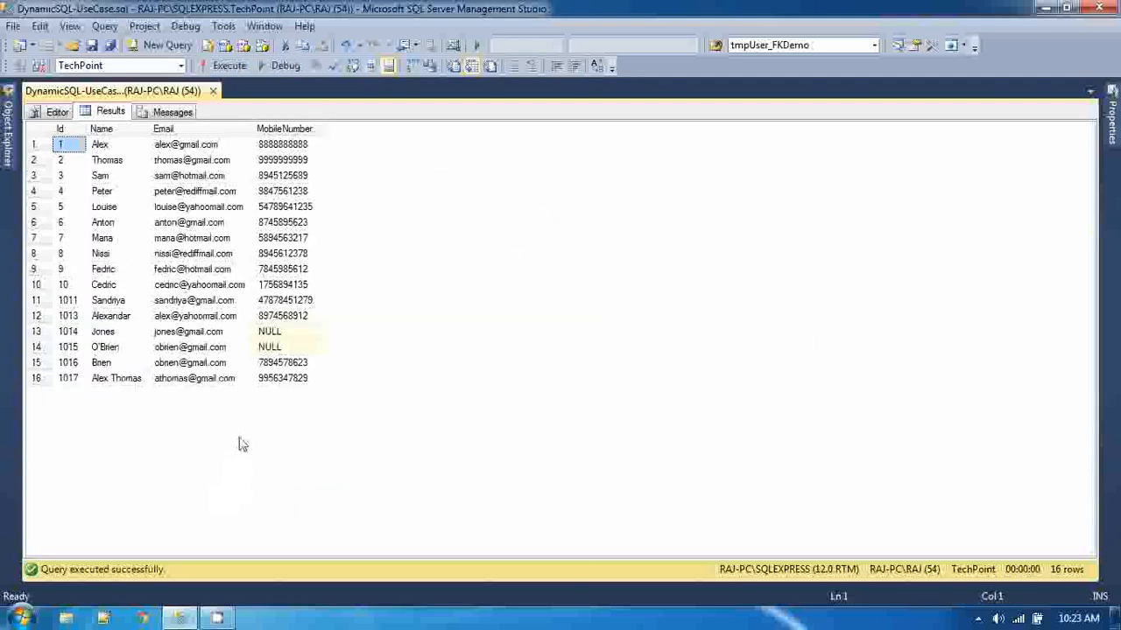
left_click(58, 112)
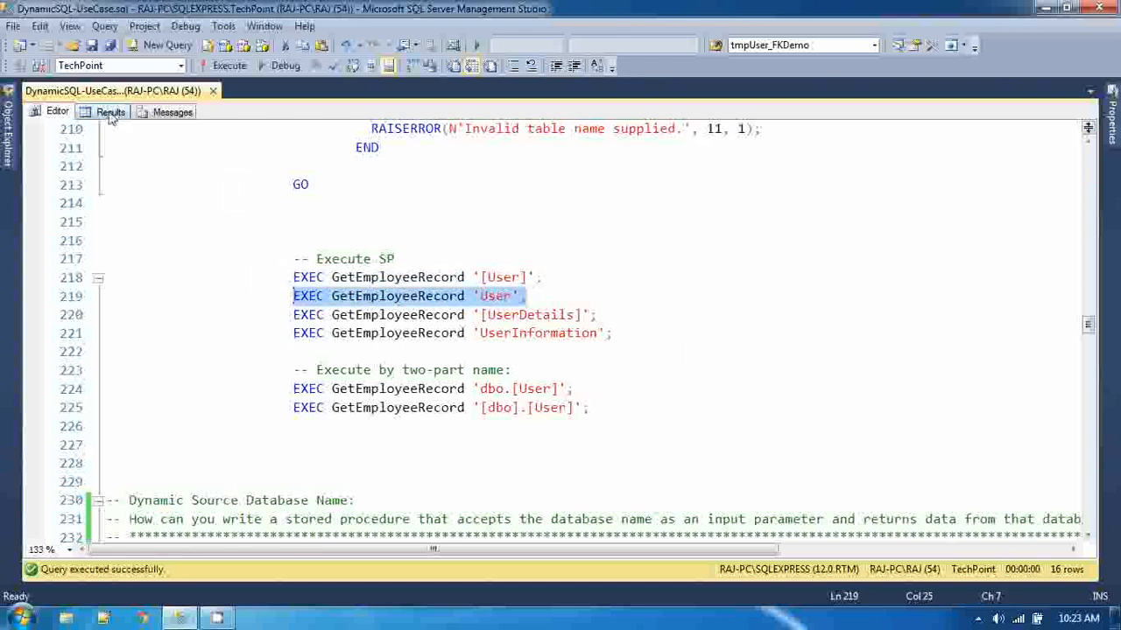
left_click(110, 112)
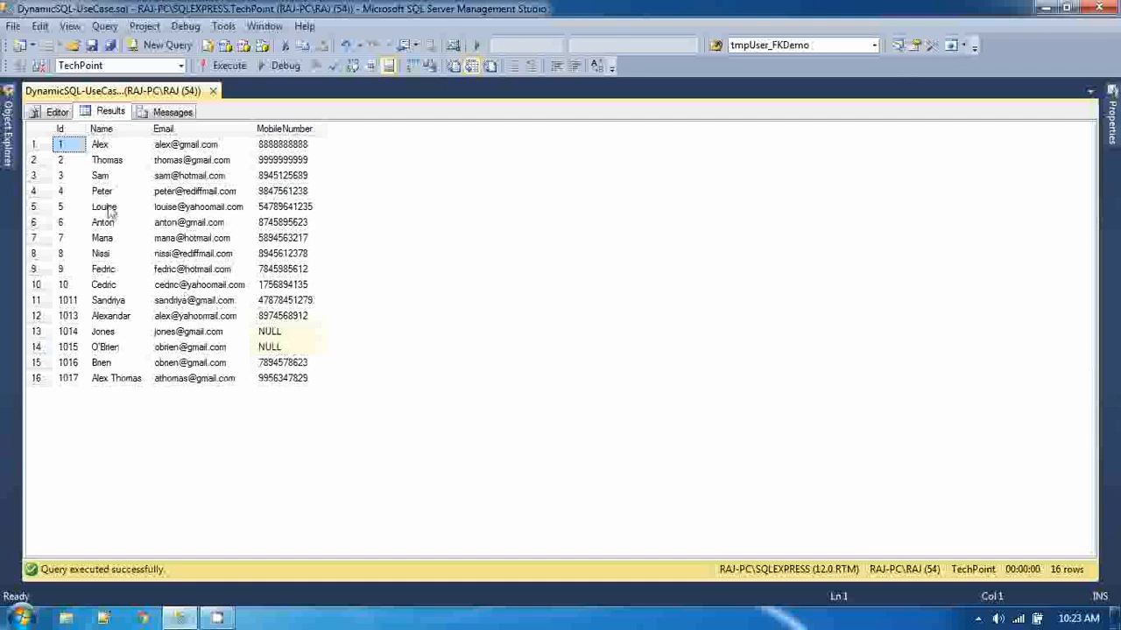
left_click(56, 112)
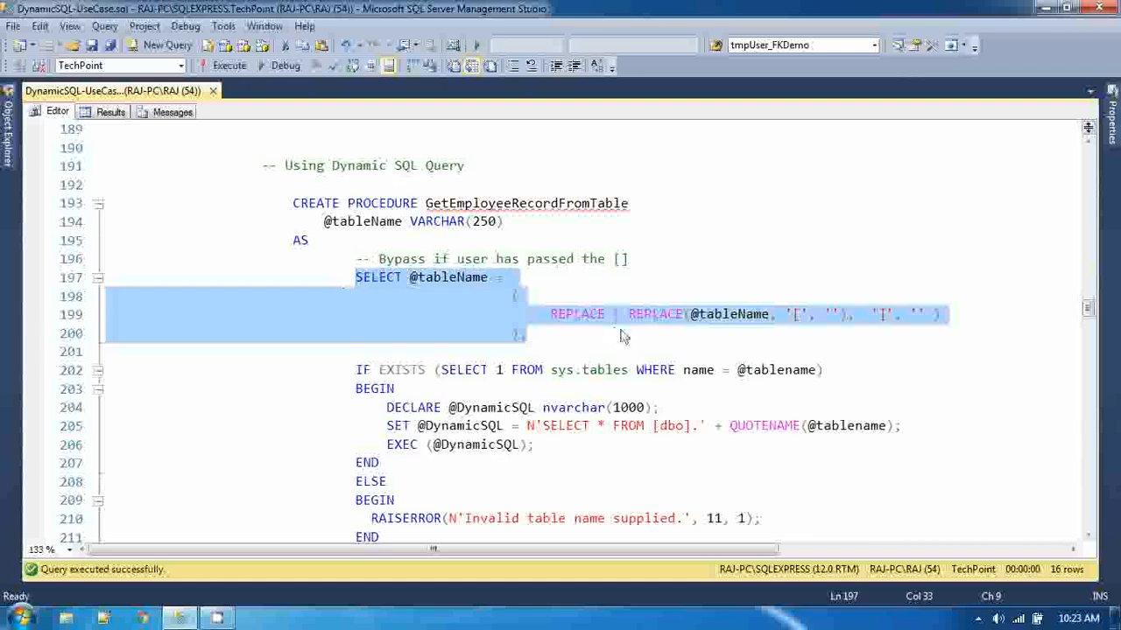
- Run the [UserDetails] and UserInformation calls together and check their returned data
scroll("down", 3)
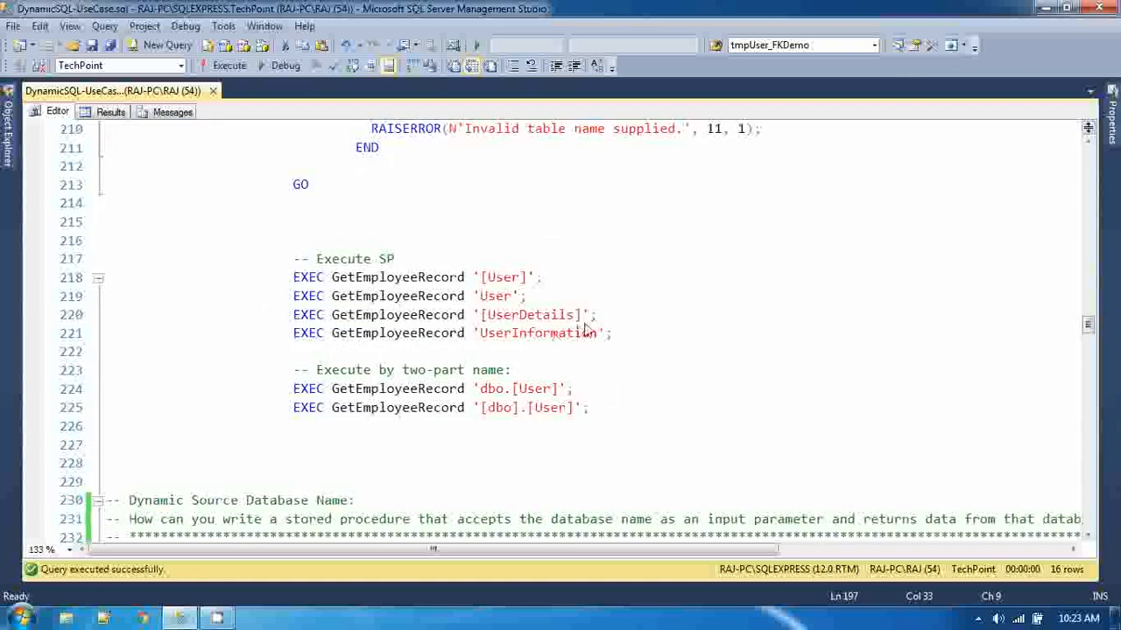
left_click_drag(227, 315, 609, 333)
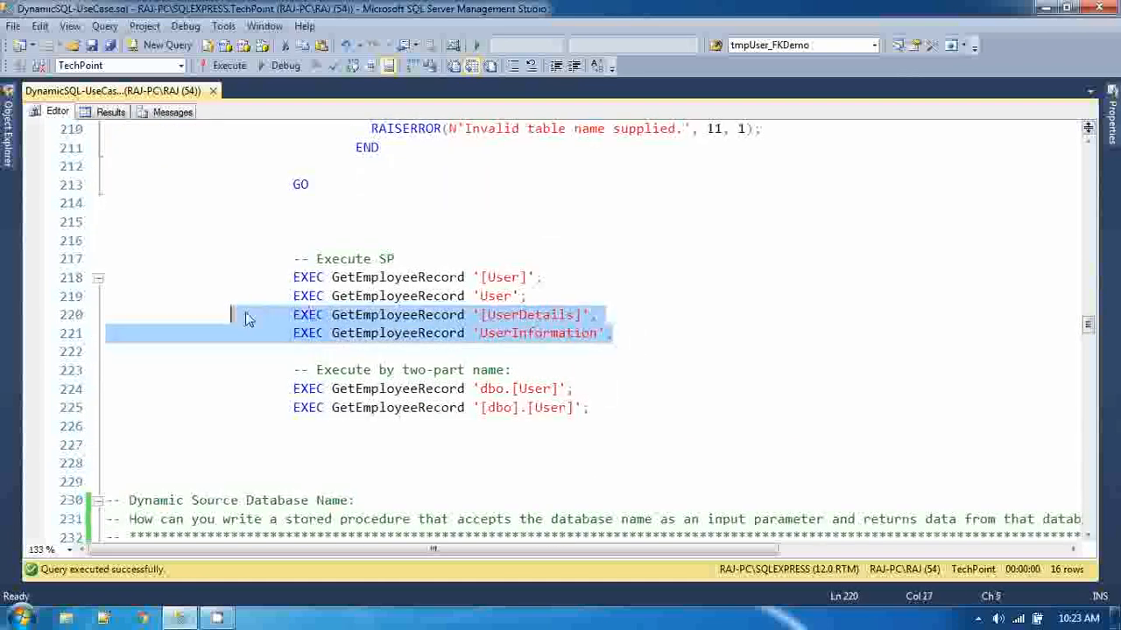
left_click(230, 66)
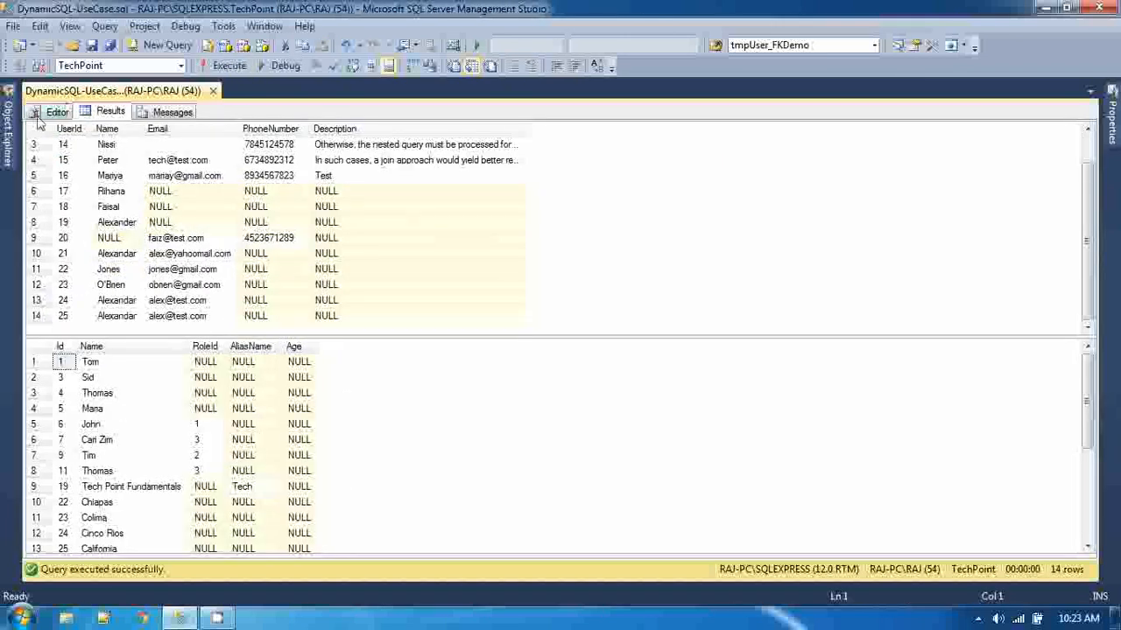
left_click(56, 112)
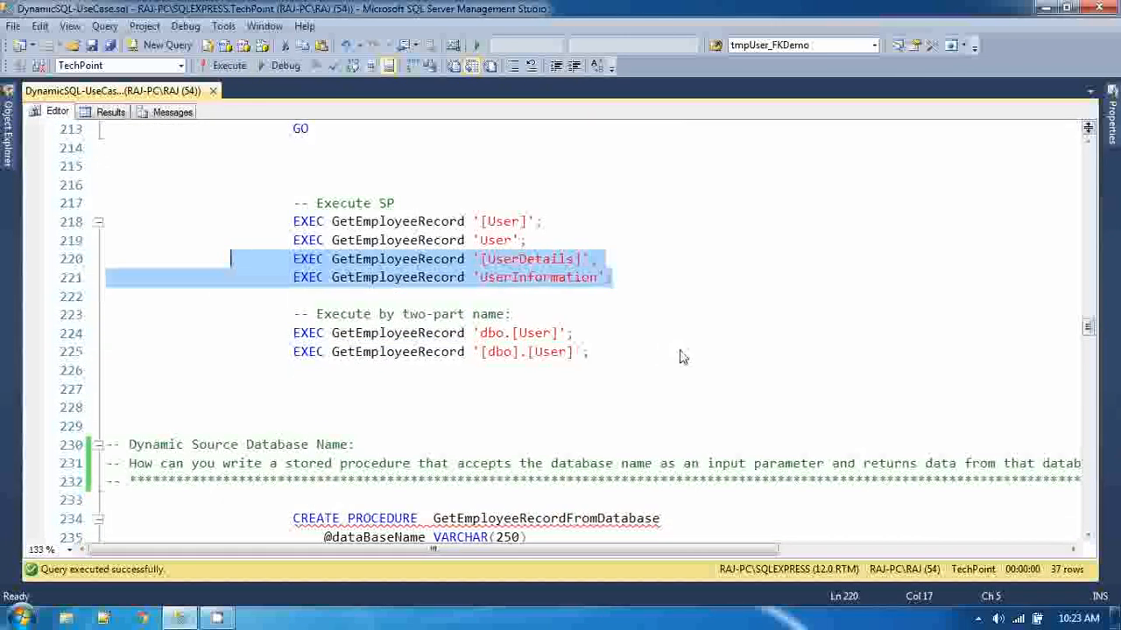
mouse_move(420, 399)
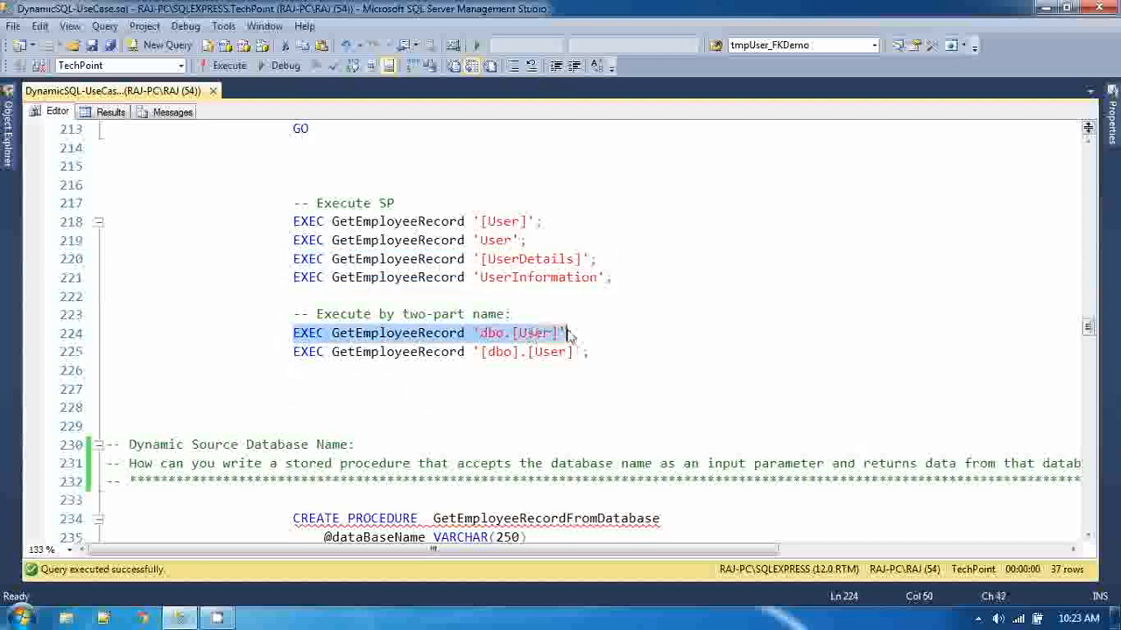
- Run the dbo.[User] two-part name call, getting 'Invalid table name supplied', and return to the editor
left_click(228, 66)
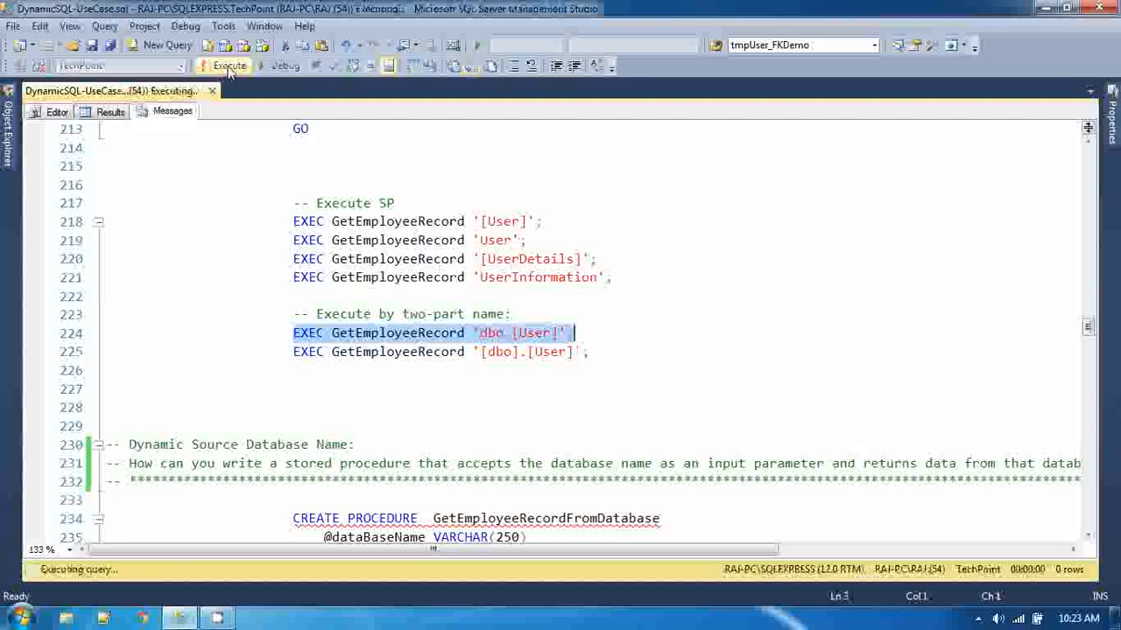
left_click(229, 67)
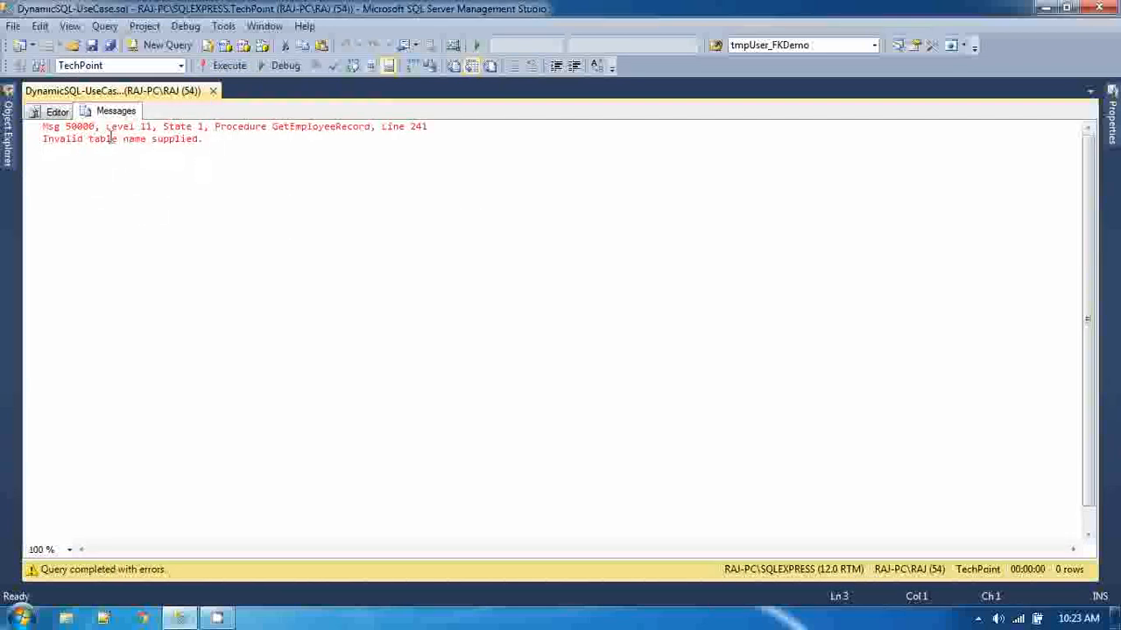
left_click(58, 112)
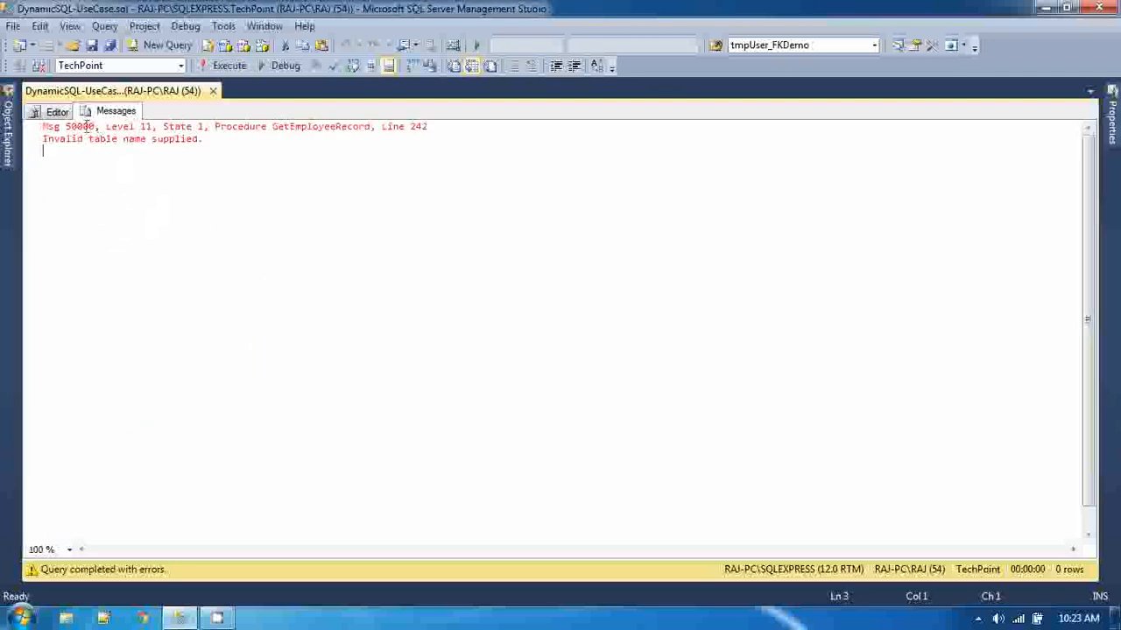
left_click(56, 112)
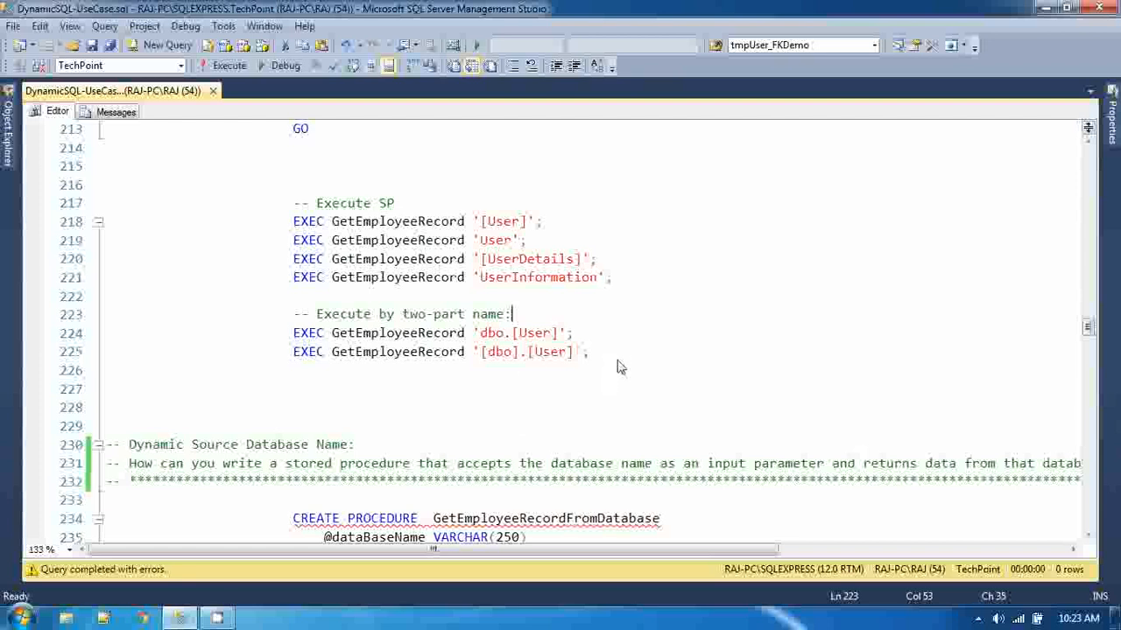
double_click(491, 333)
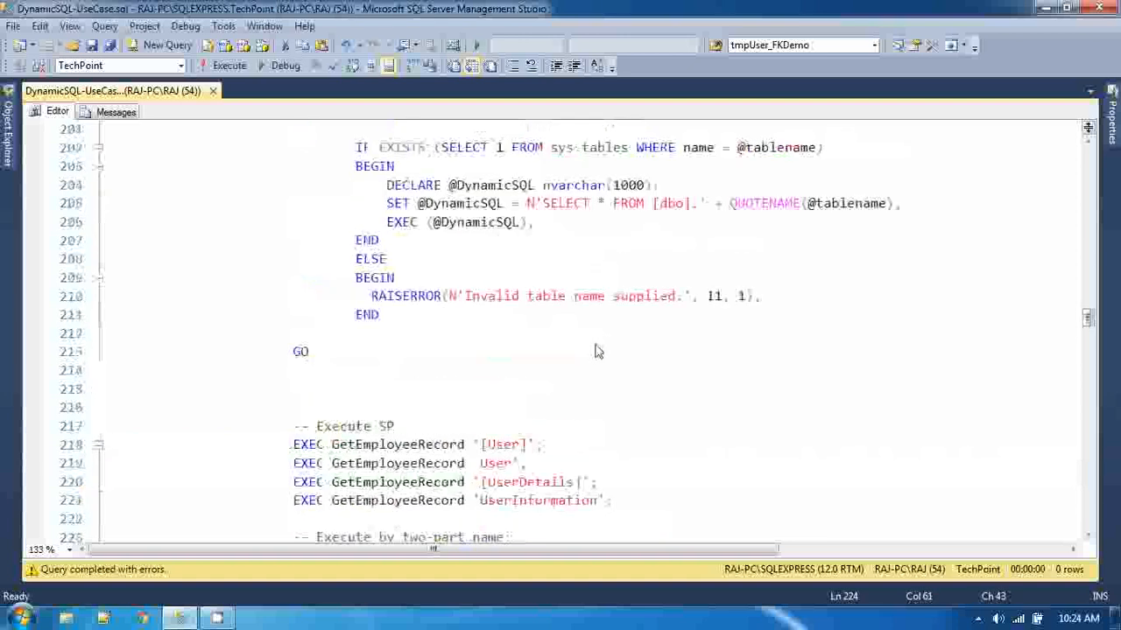
scroll("up", 3)
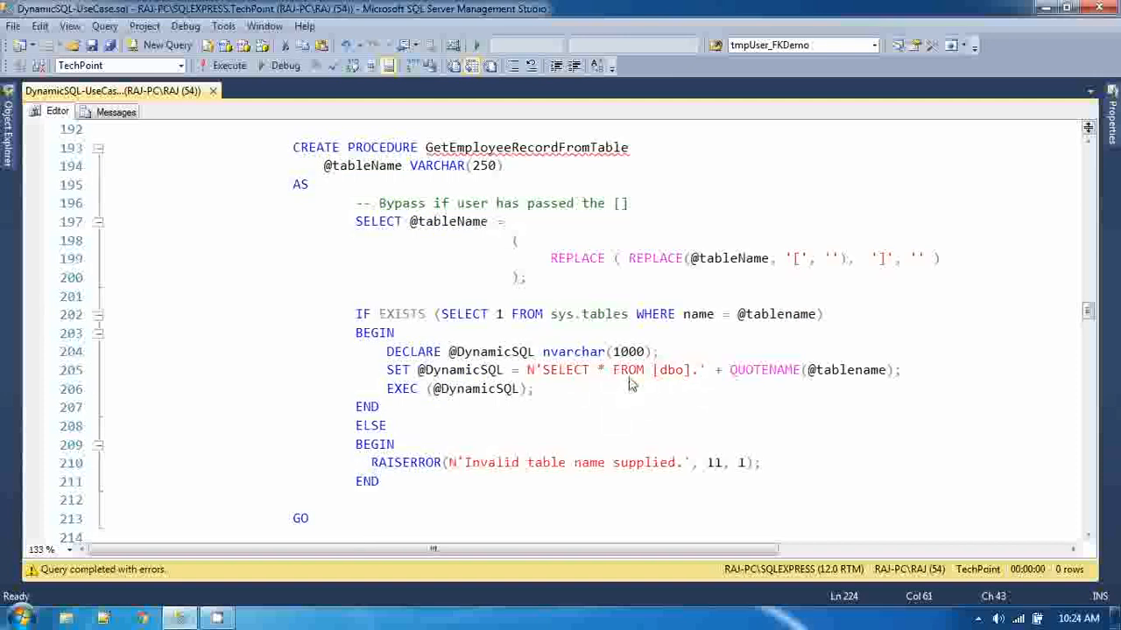
double_click(673, 370)
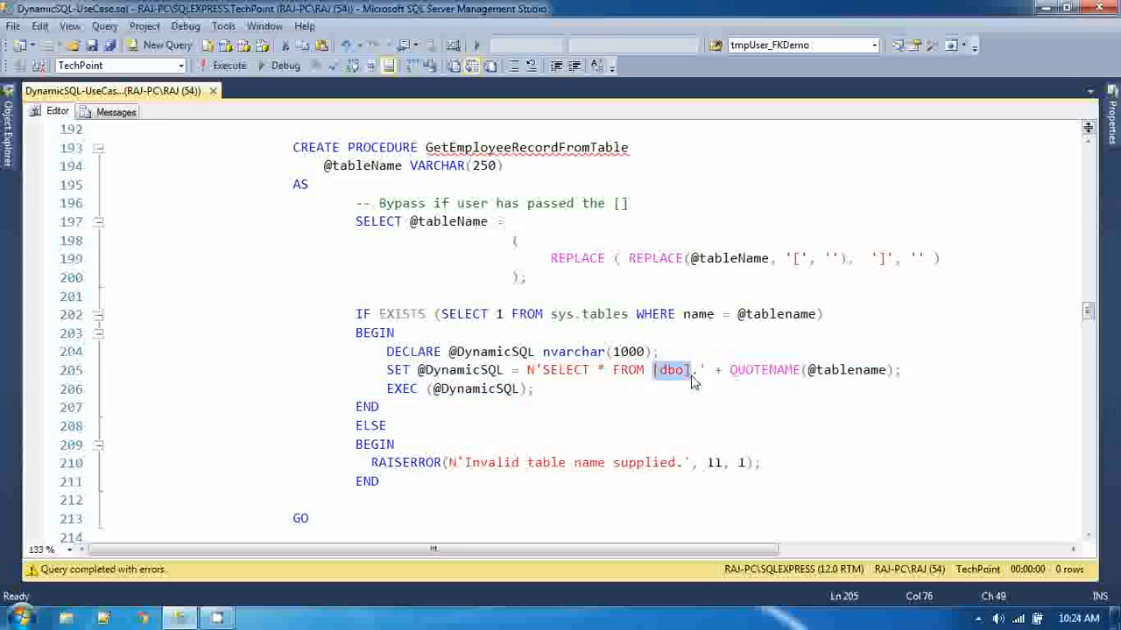
mouse_move(662, 392)
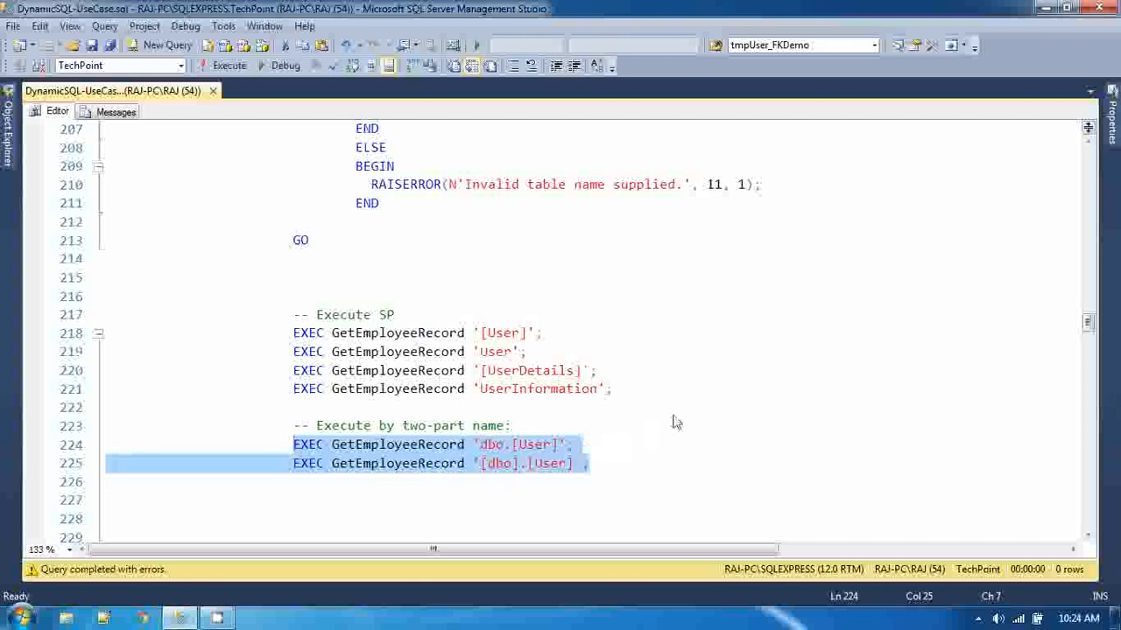
left_click(525, 463)
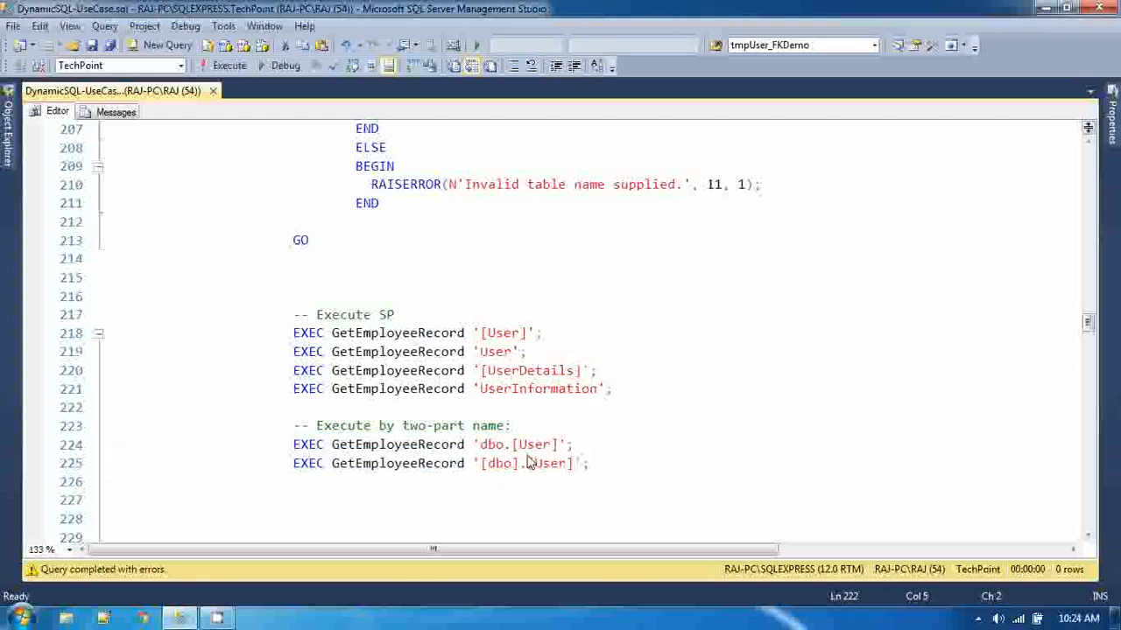
mouse_move(553, 408)
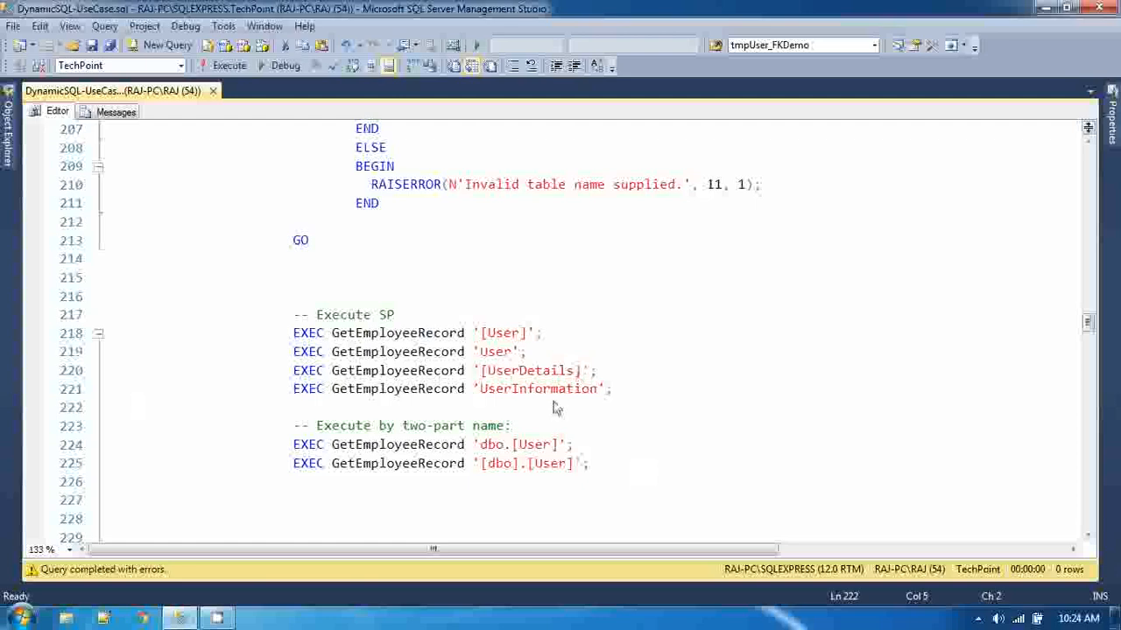